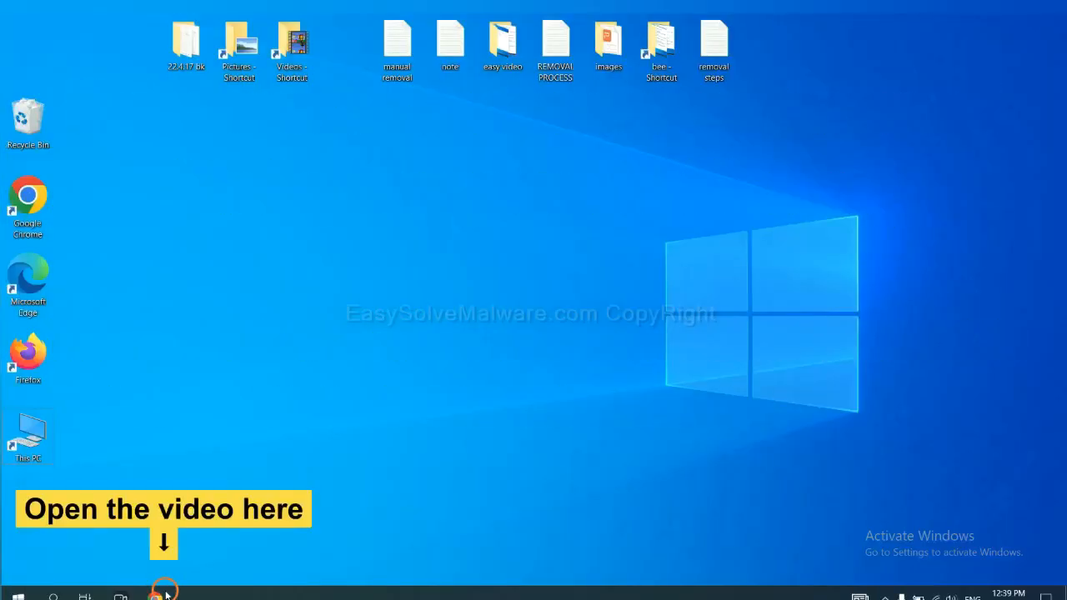
# Follow the video description's link to the malware-removal guide and reach the SpyHunter download
pyautogui.click(155, 597)
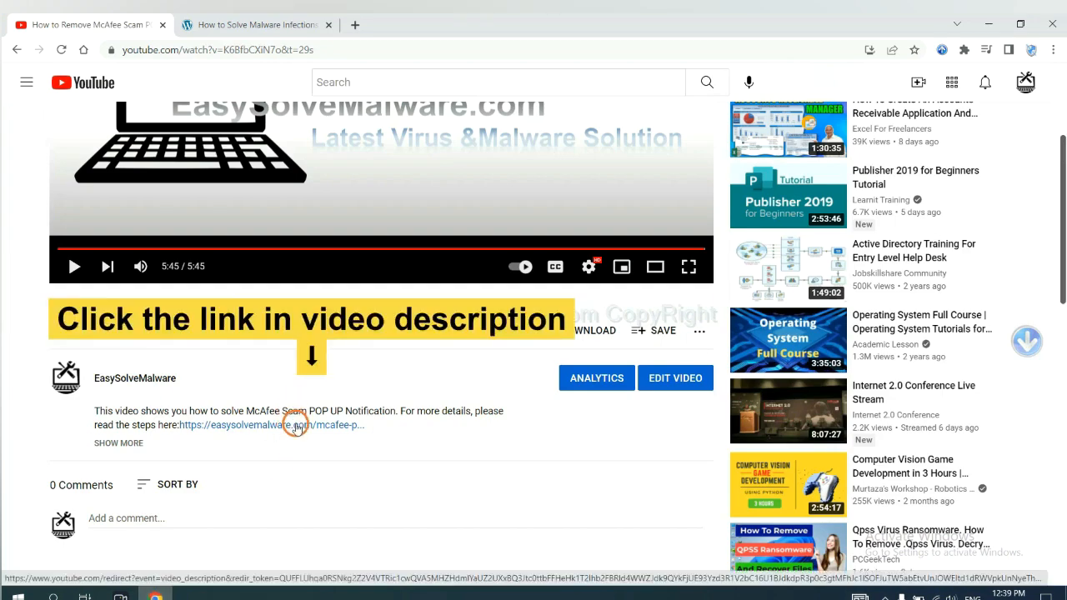
pyautogui.click(242, 425)
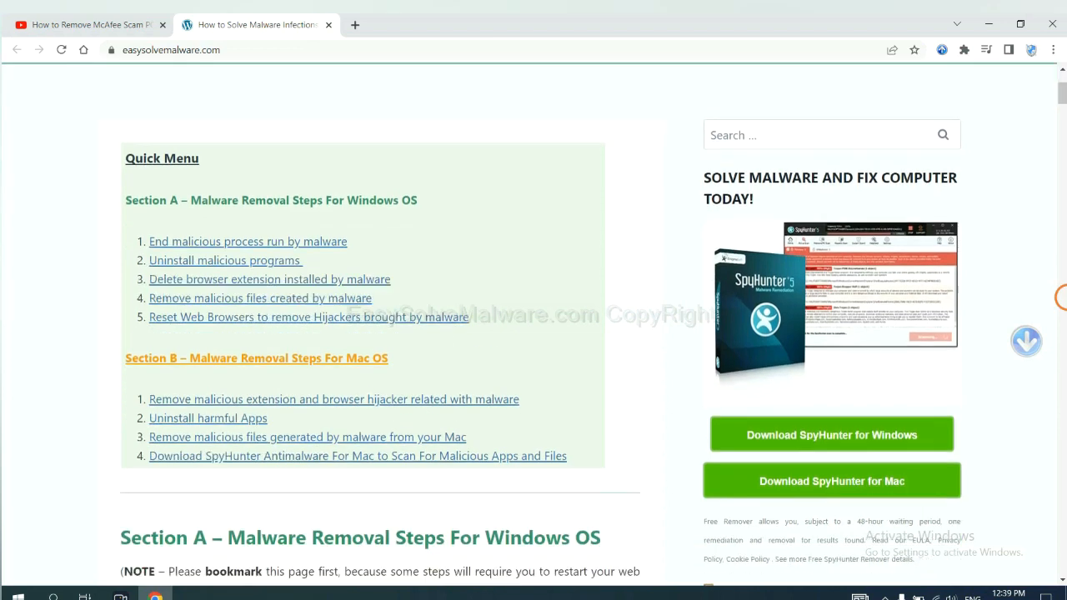
pyautogui.scroll(-3)
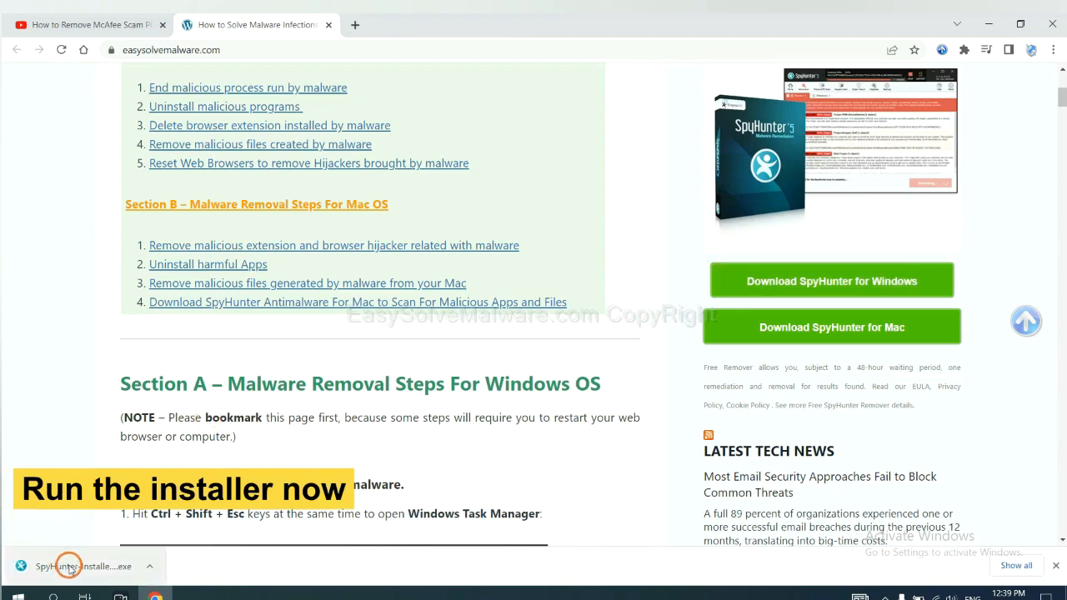
# Run the downloaded SpyHunter installer in English, accept the EULA and install it
pyautogui.click(83, 567)
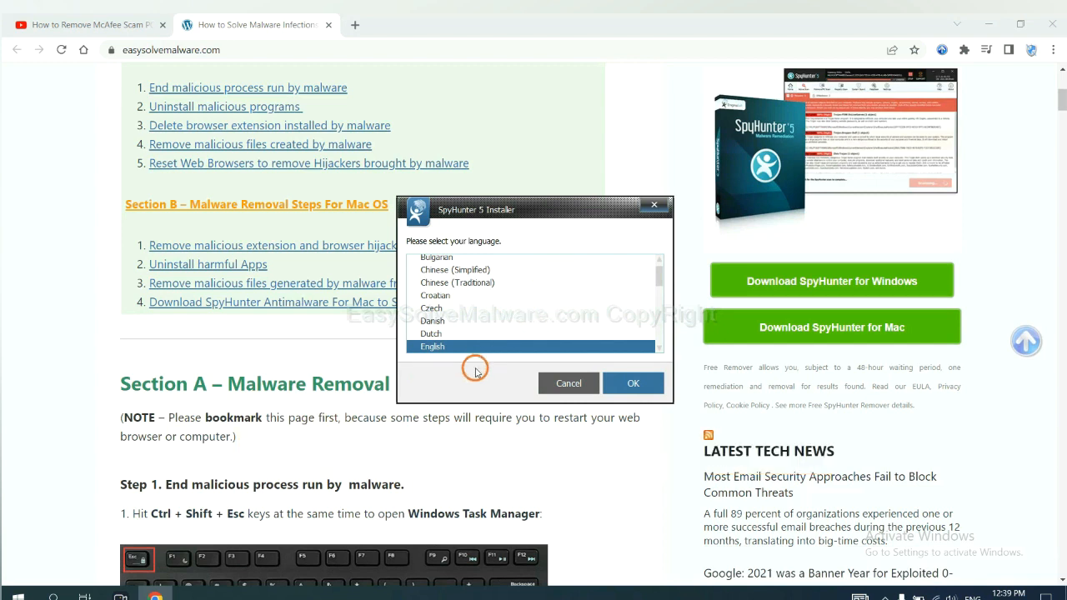
pyautogui.click(634, 382)
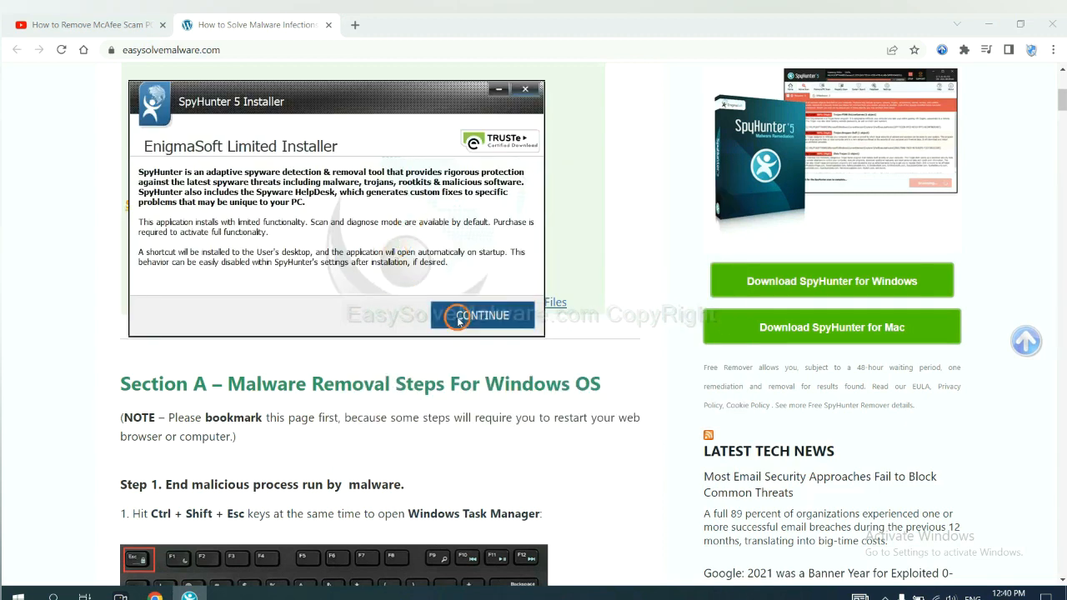
pyautogui.click(484, 315)
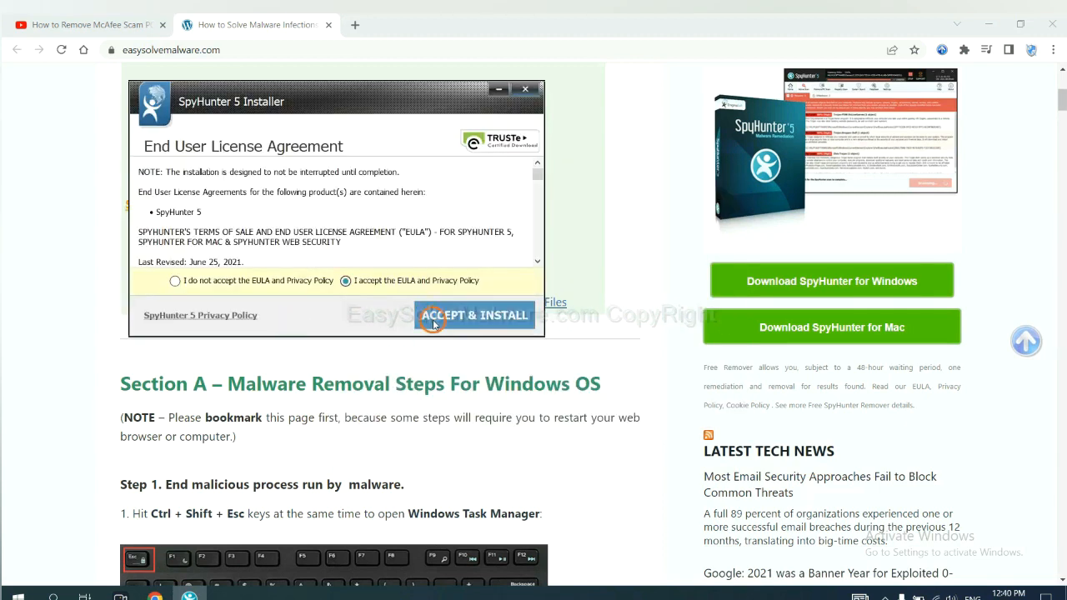
pyautogui.click(473, 315)
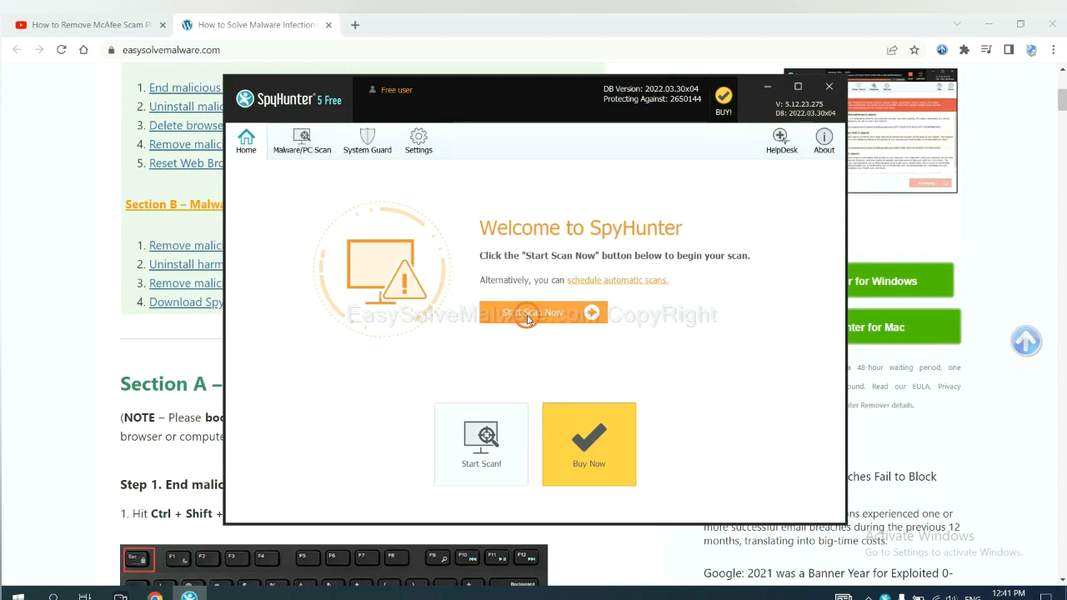
# Scan the computer, stop the scan, and proceed from the unknown objects to the registration offer
pyautogui.click(543, 314)
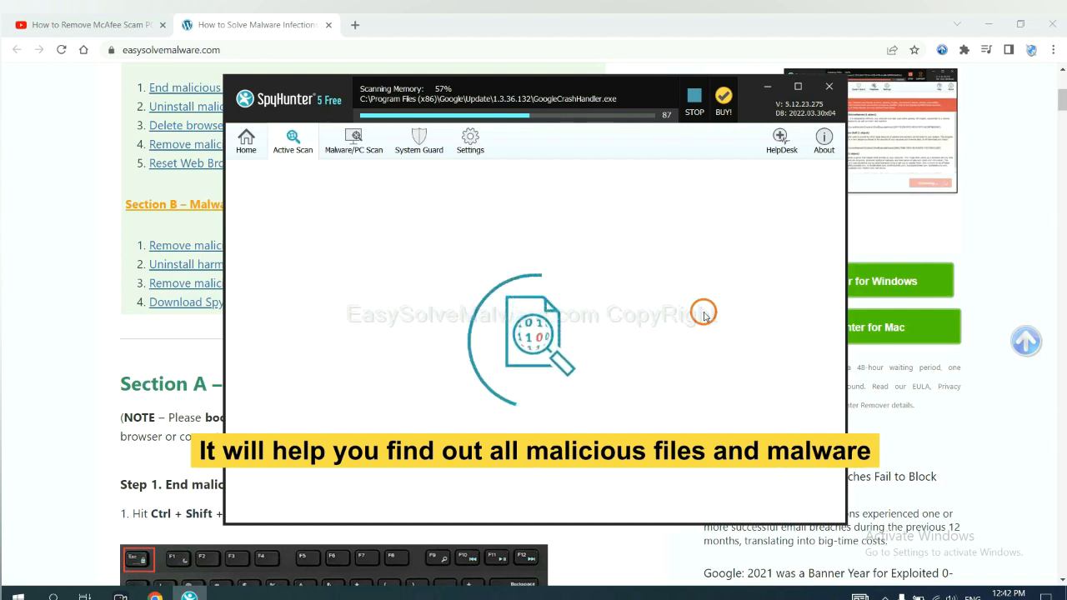
pyautogui.click(693, 99)
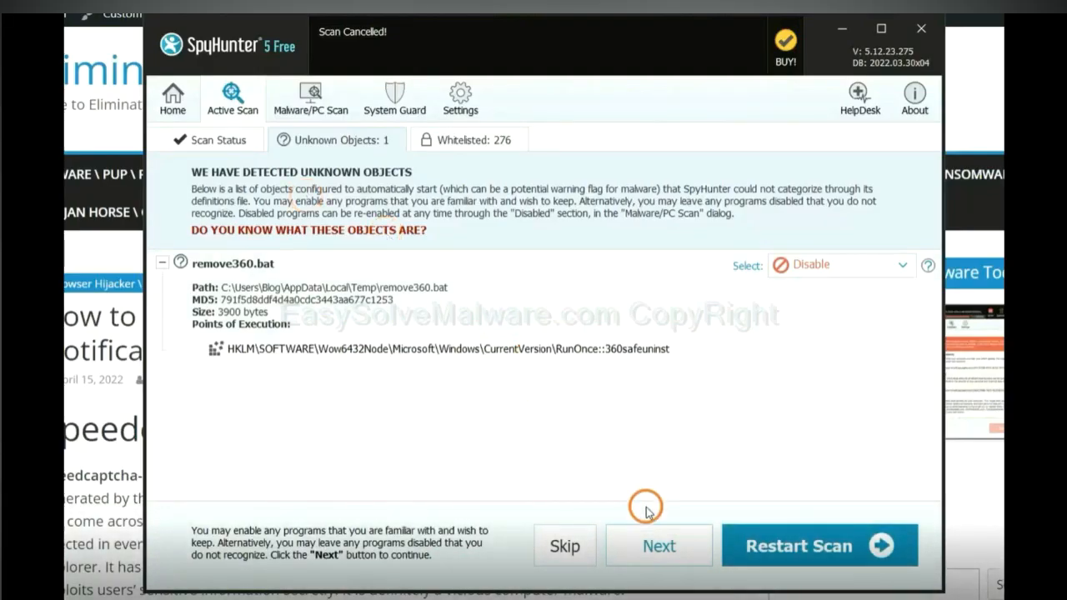
pyautogui.click(659, 547)
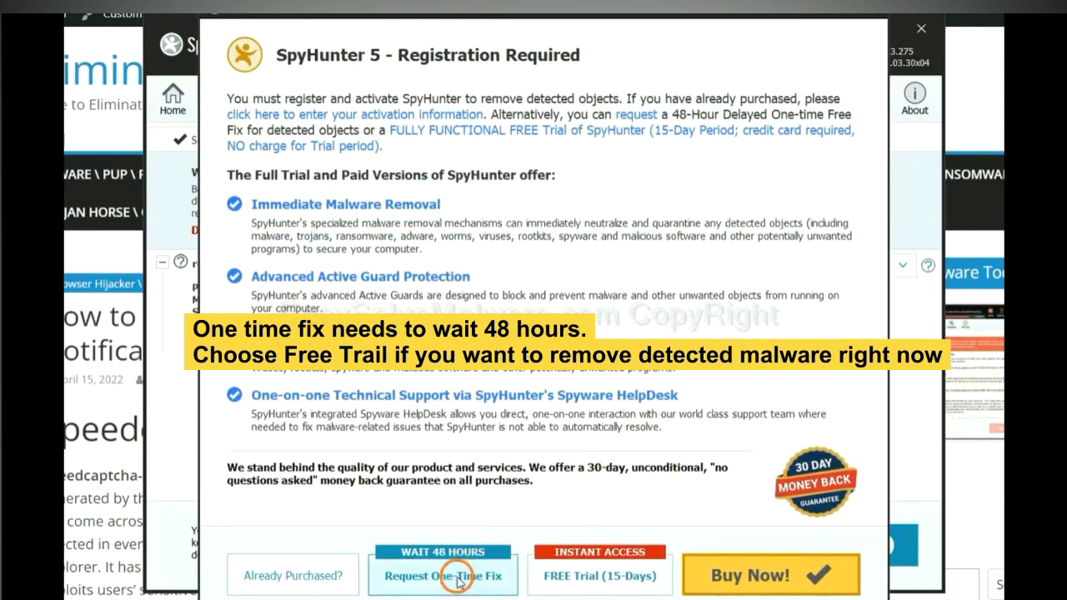
pyautogui.moveTo(590, 587)
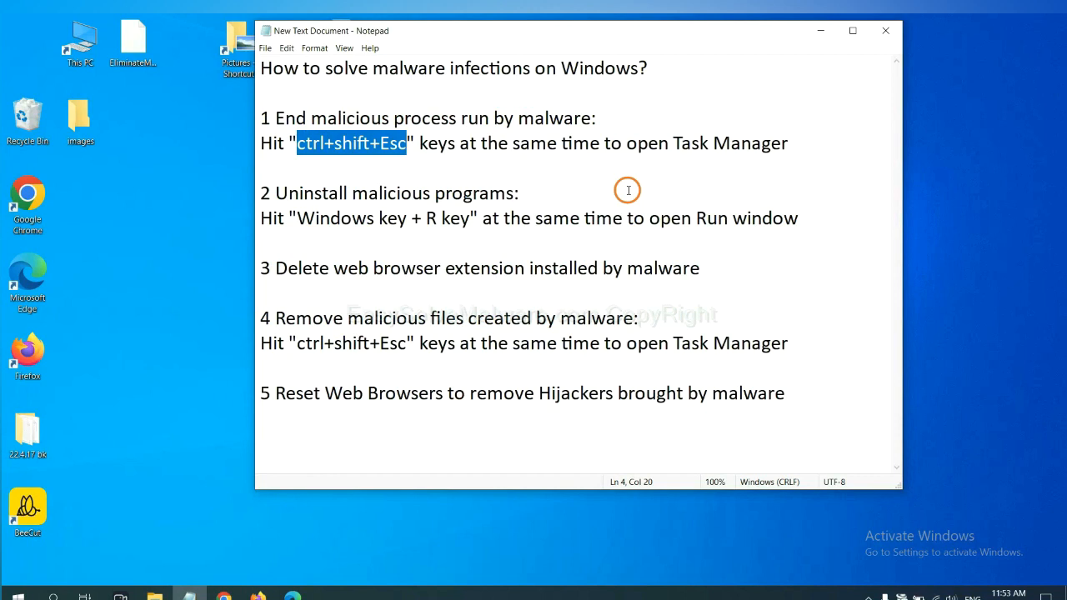
# Read the first removal step in the Notepad notes before bringing up Task Manager
pyautogui.click(404, 143)
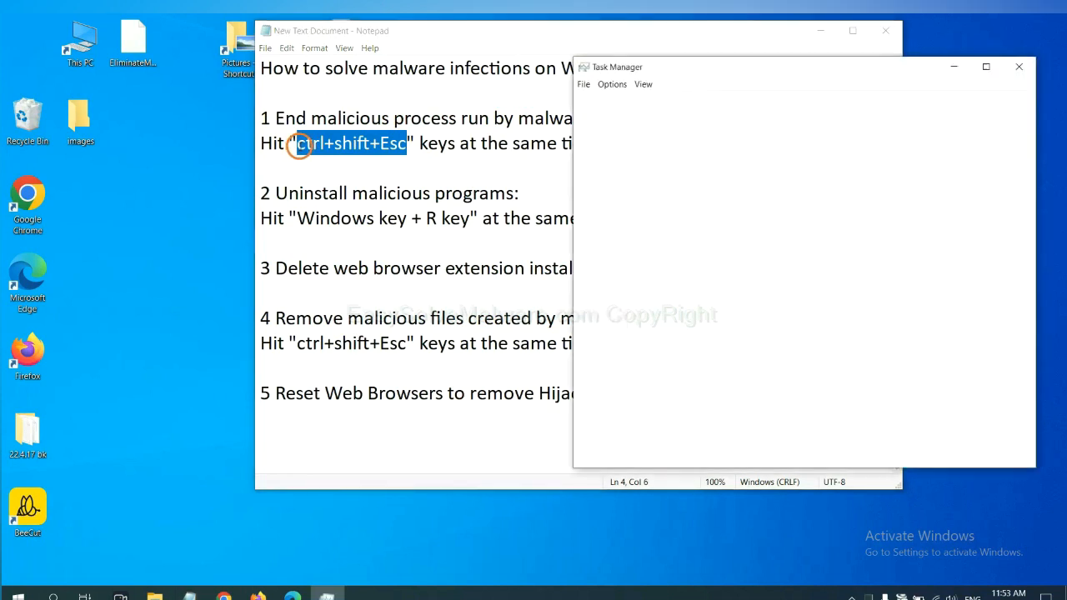
# Show the full process list in Task Manager and pick a suspicious process to end
pyautogui.click(621, 450)
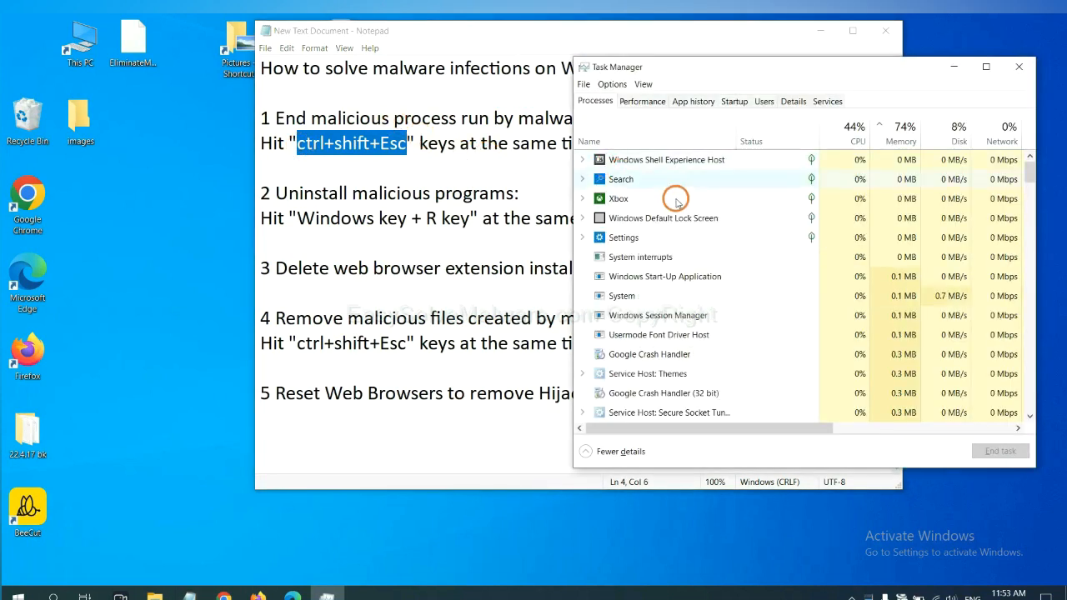
pyautogui.moveTo(670, 297)
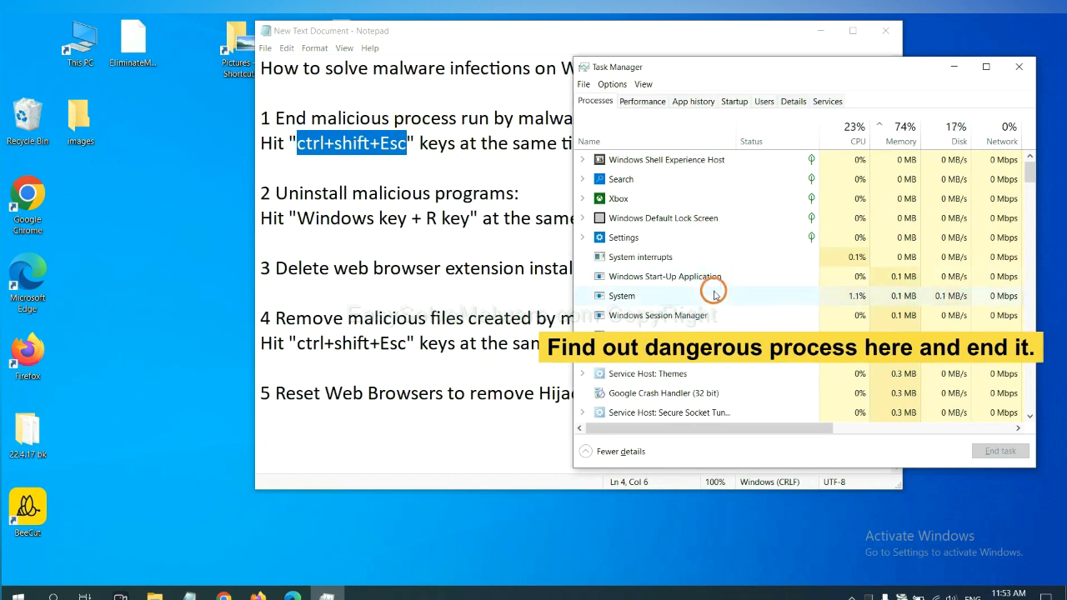
pyautogui.click(620, 297)
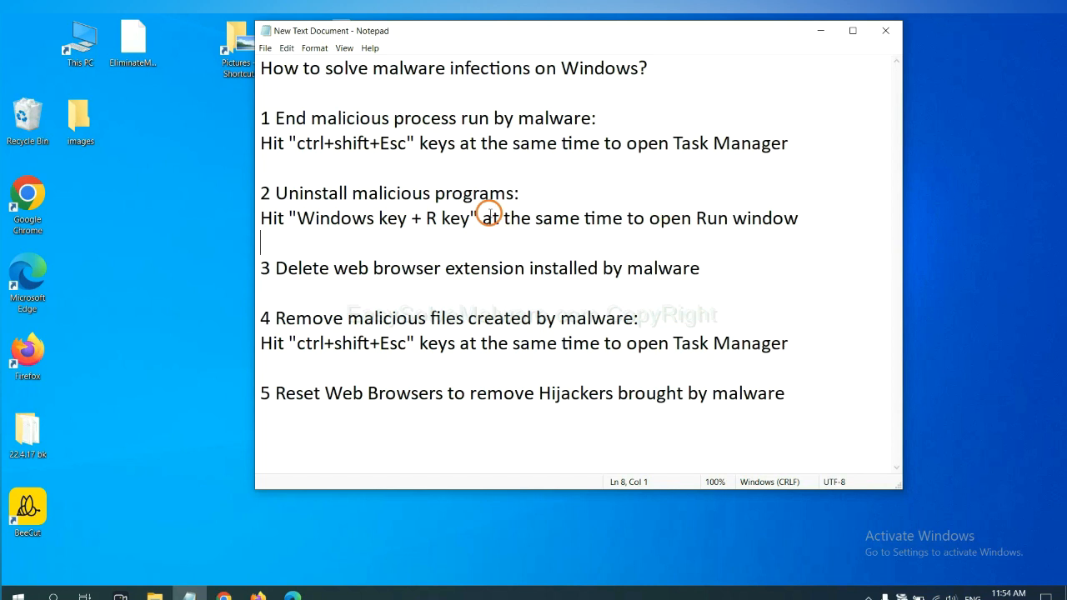
# Select the 'Windows key + R key' instruction in the notes and bring up the Run window
pyautogui.doubleClick(324, 217)
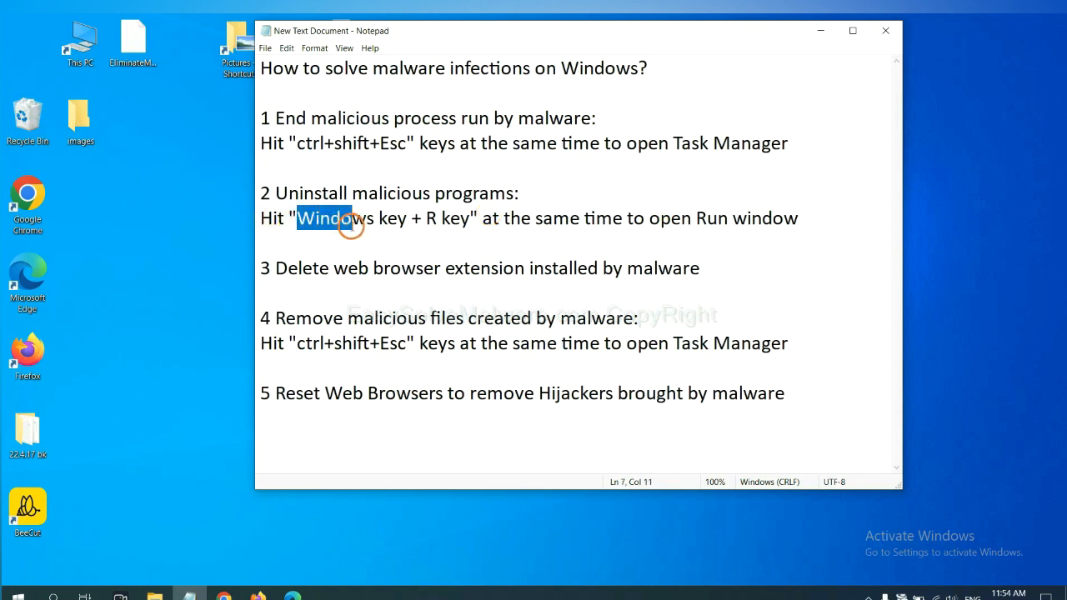
pyautogui.moveTo(350, 219); pyautogui.dragTo(467, 218)
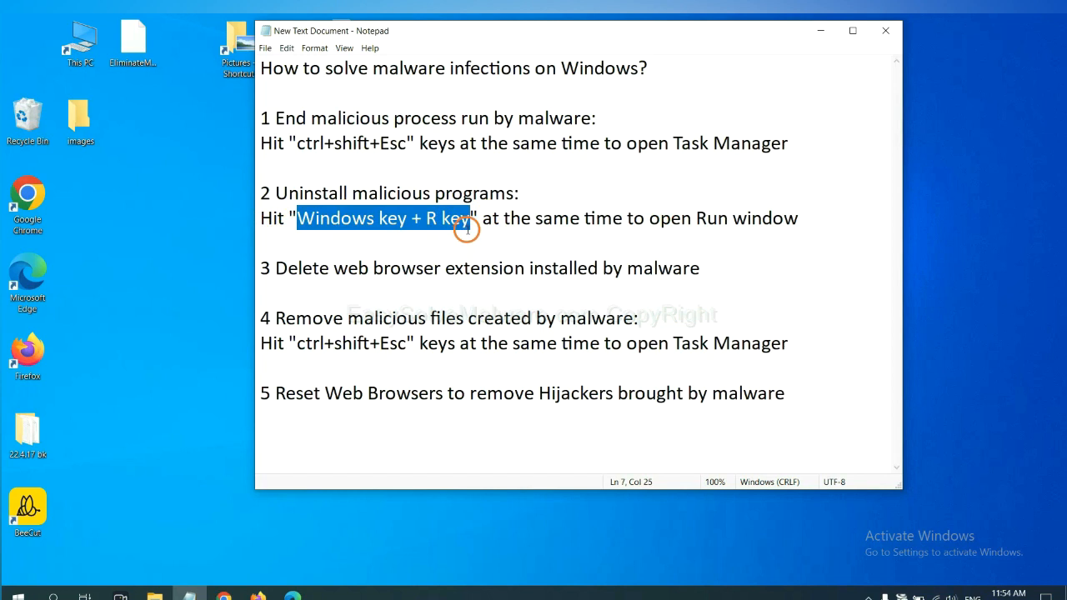
pyautogui.moveTo(474, 237)
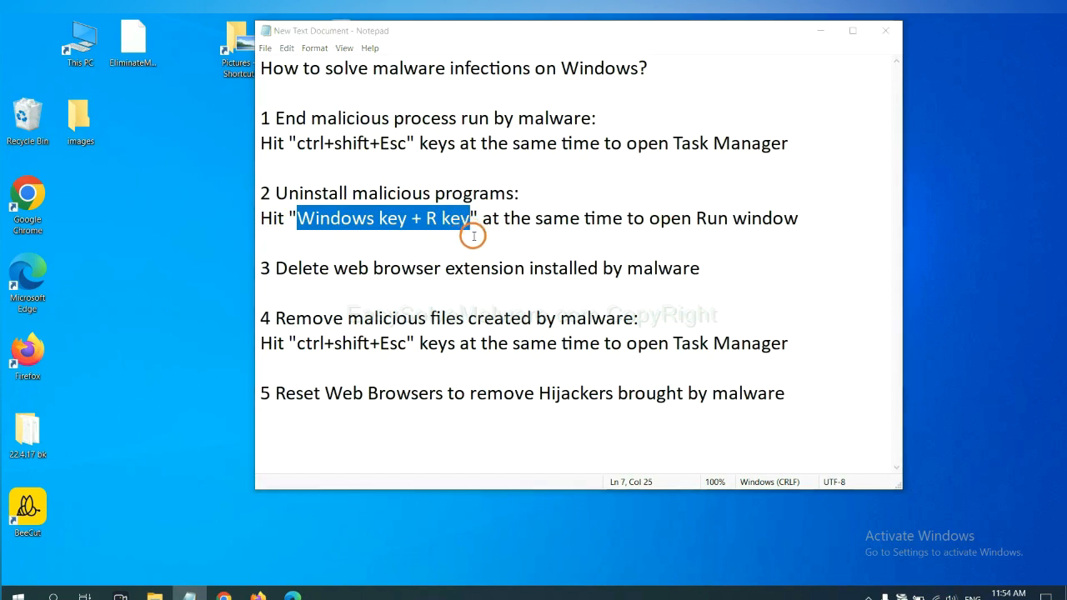
pyautogui.press('Win+r')
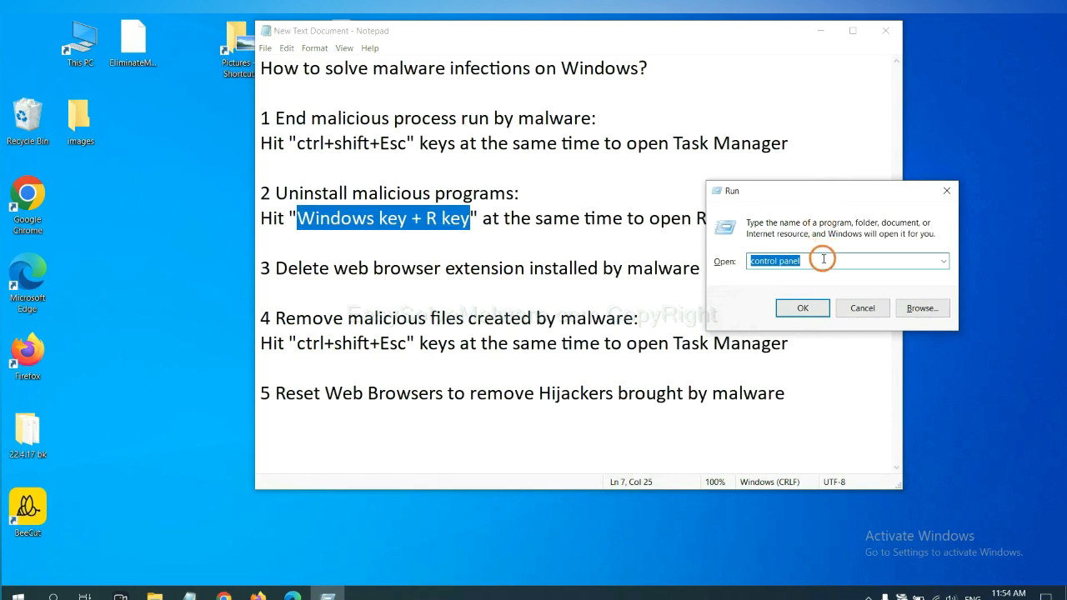
# Run the control panel command from the Run window to launch Control Panel
pyautogui.click(823, 261)
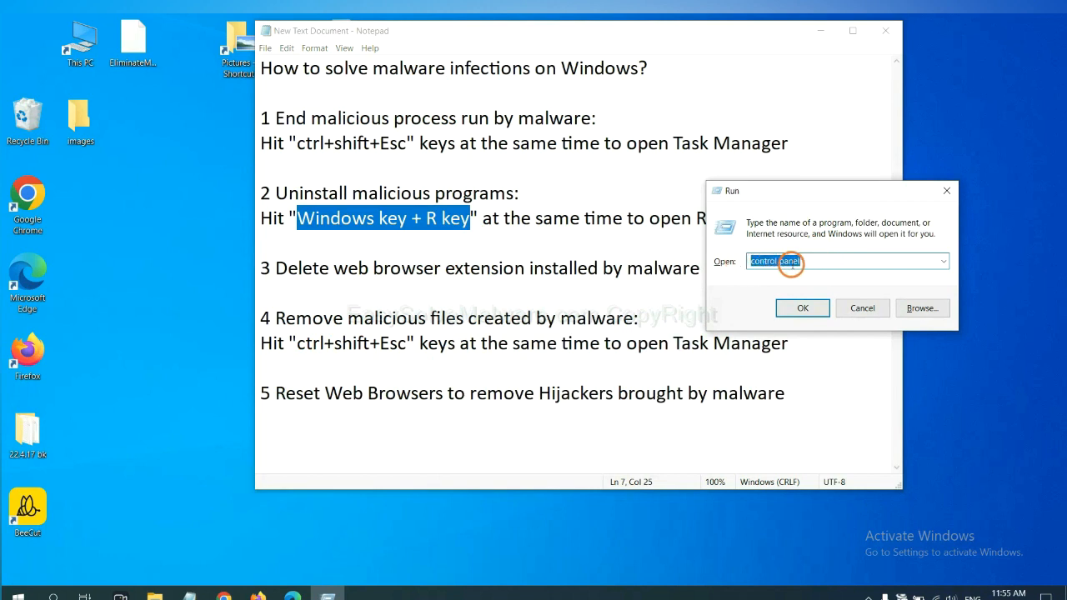
pyautogui.click(802, 306)
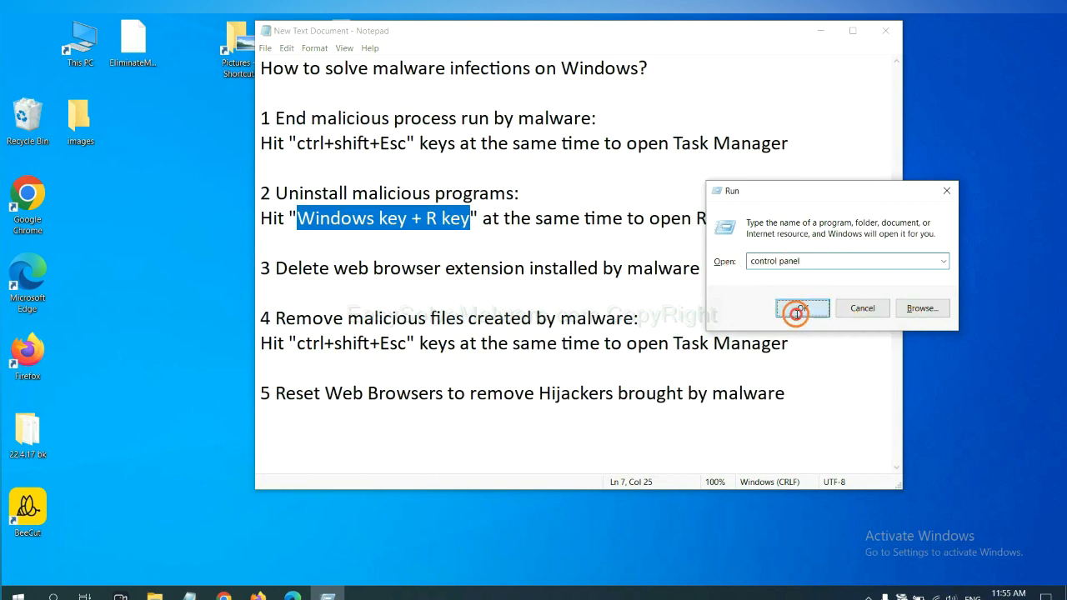
pyautogui.click(802, 307)
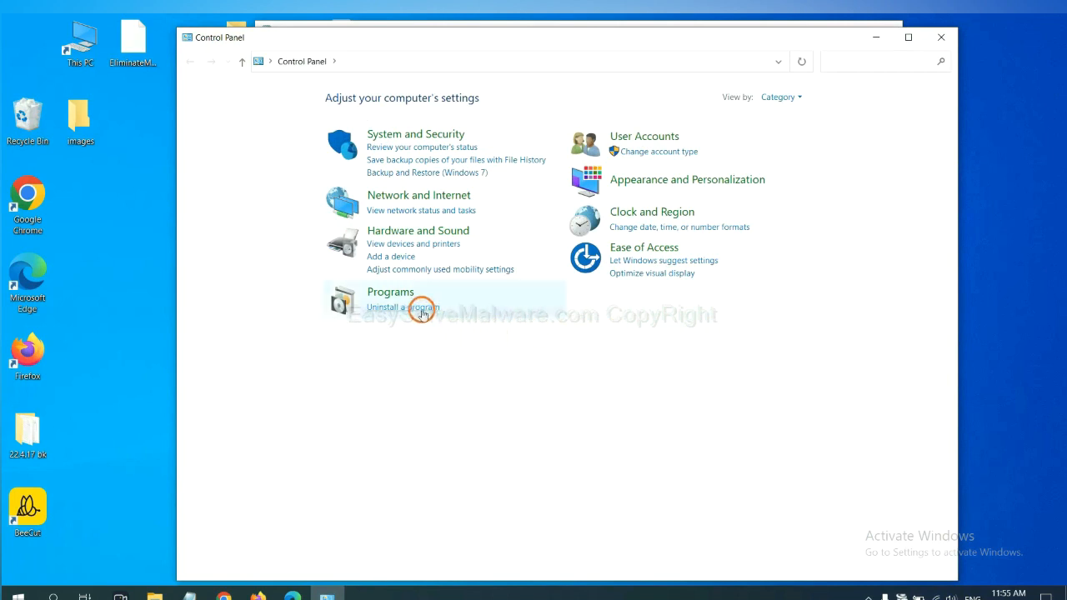
# Go to Uninstall a program and pick a suspicious entry from the installed programs list
pyautogui.click(403, 307)
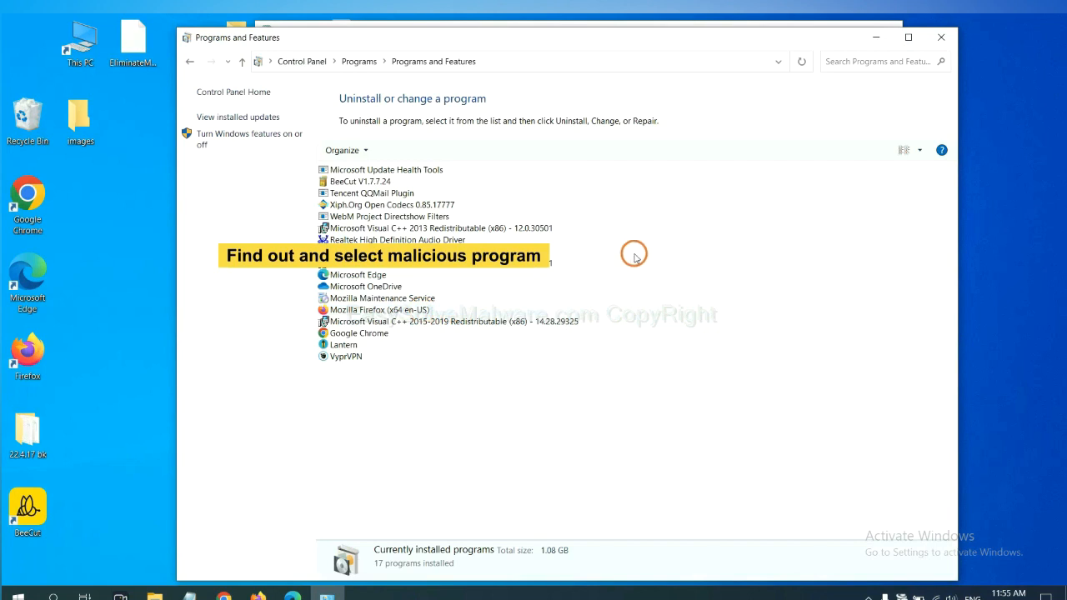
pyautogui.moveTo(647, 240)
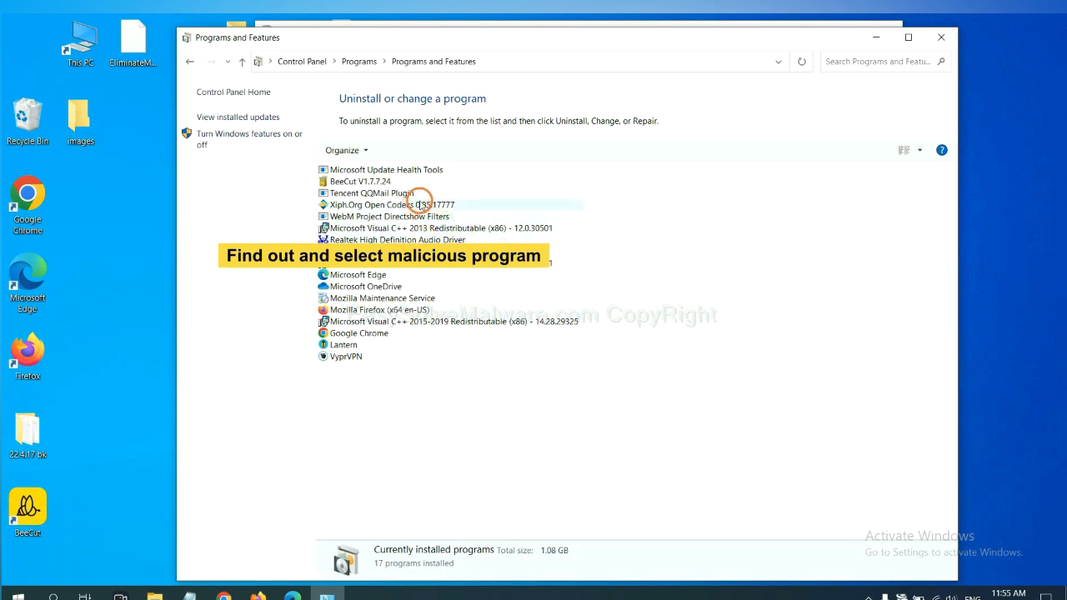
pyautogui.click(391, 204)
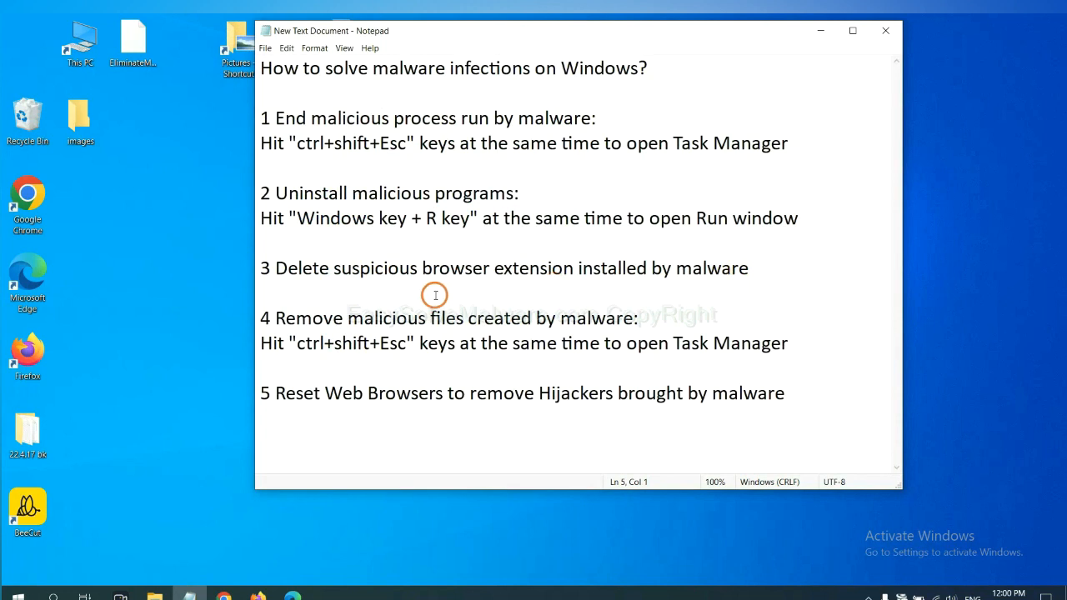
# Launch Chrome and reach its installed extensions page via More tools
pyautogui.click(261, 166)
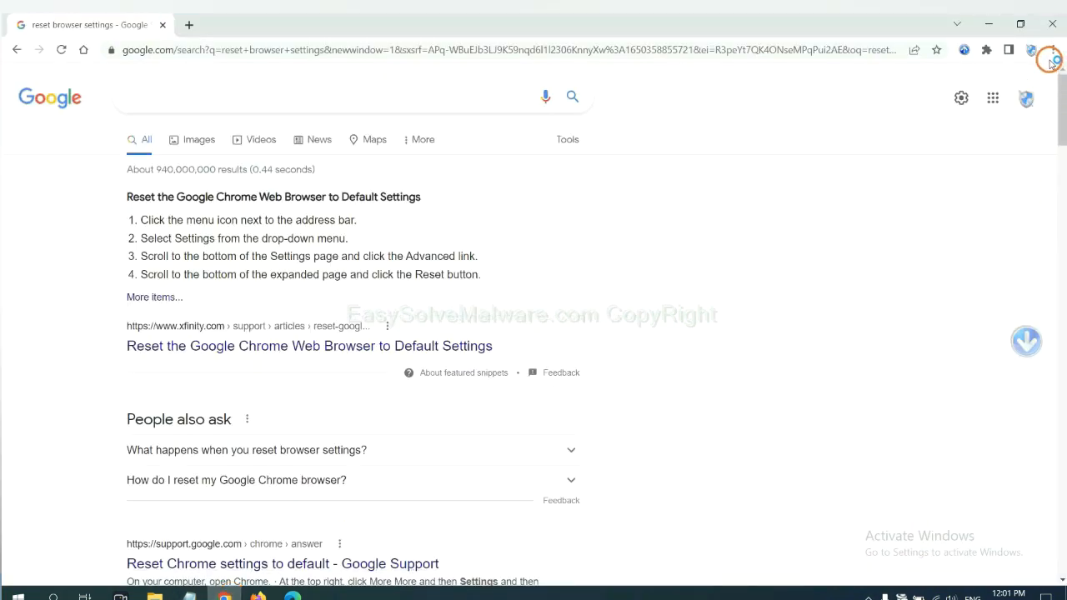
pyautogui.click(1050, 50)
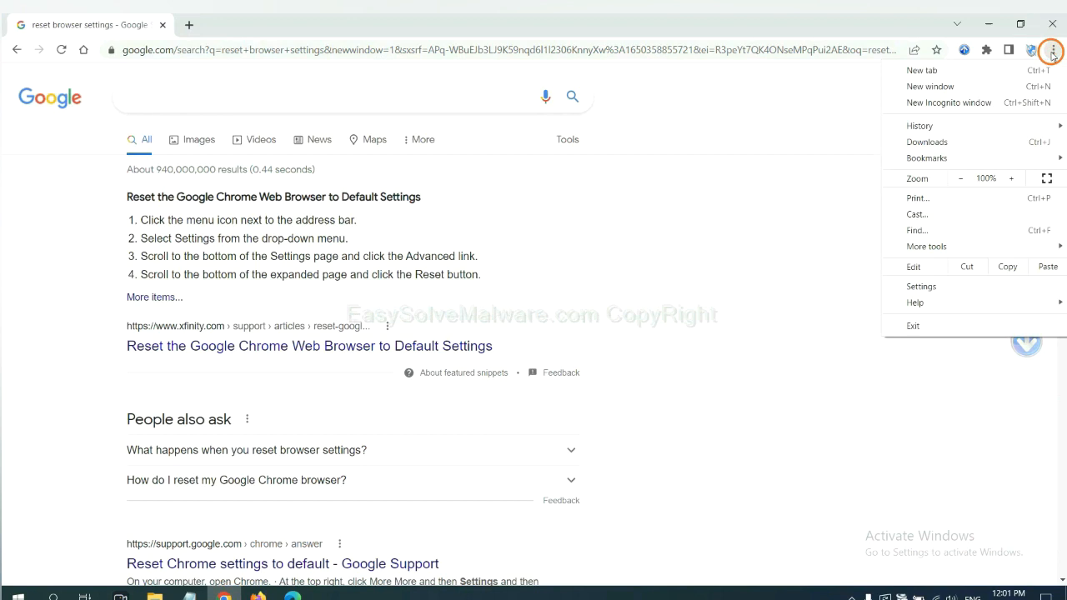
pyautogui.click(927, 247)
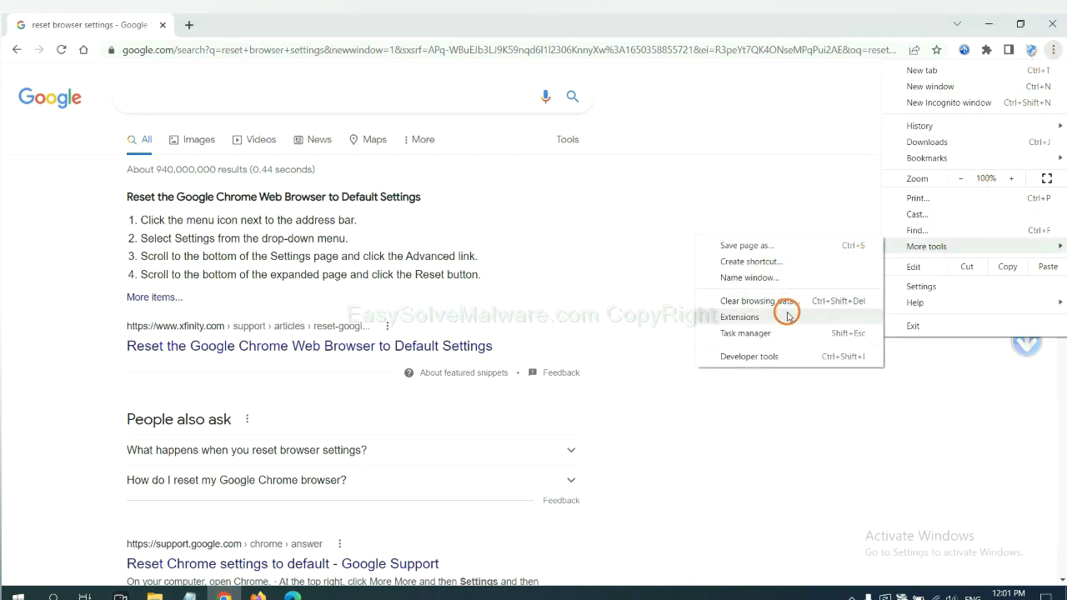
pyautogui.click(741, 316)
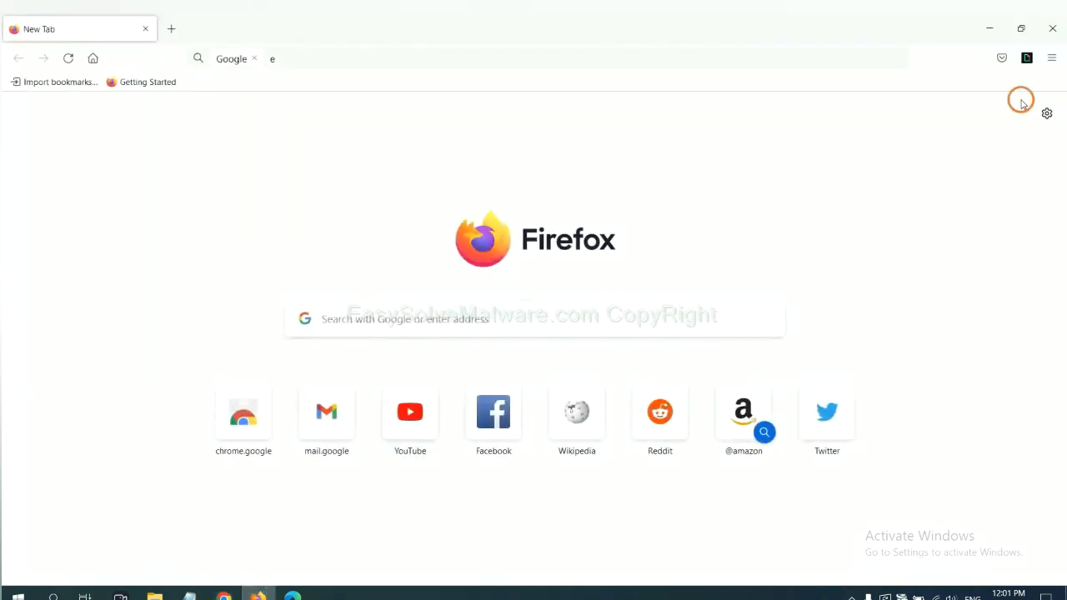
# Remove the GIPHY for Firefox extension from Firefox's add-ons manager
pyautogui.click(1053, 57)
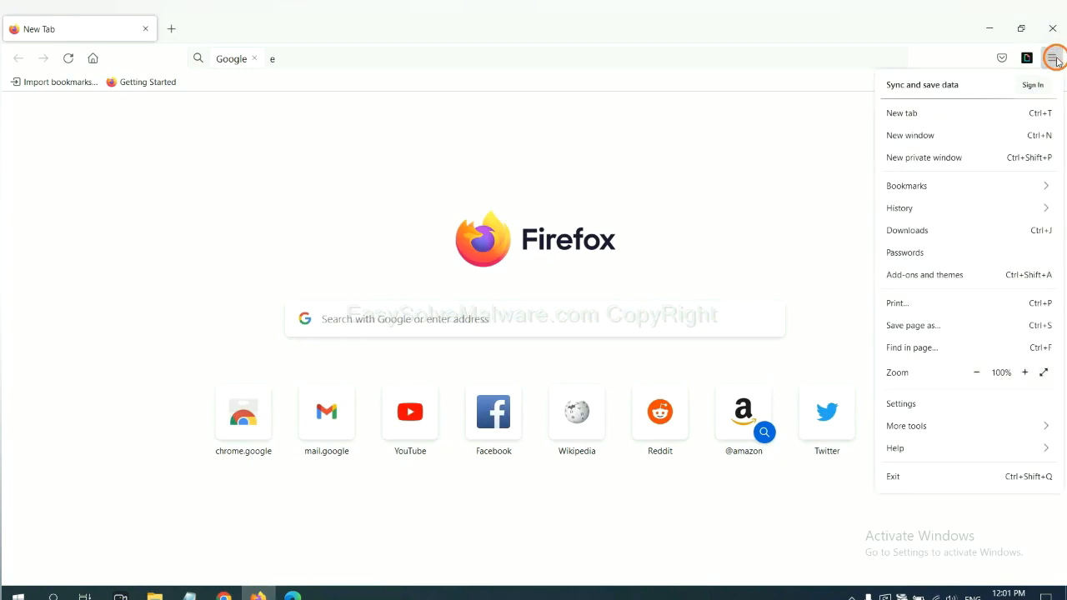
pyautogui.moveTo(957, 206)
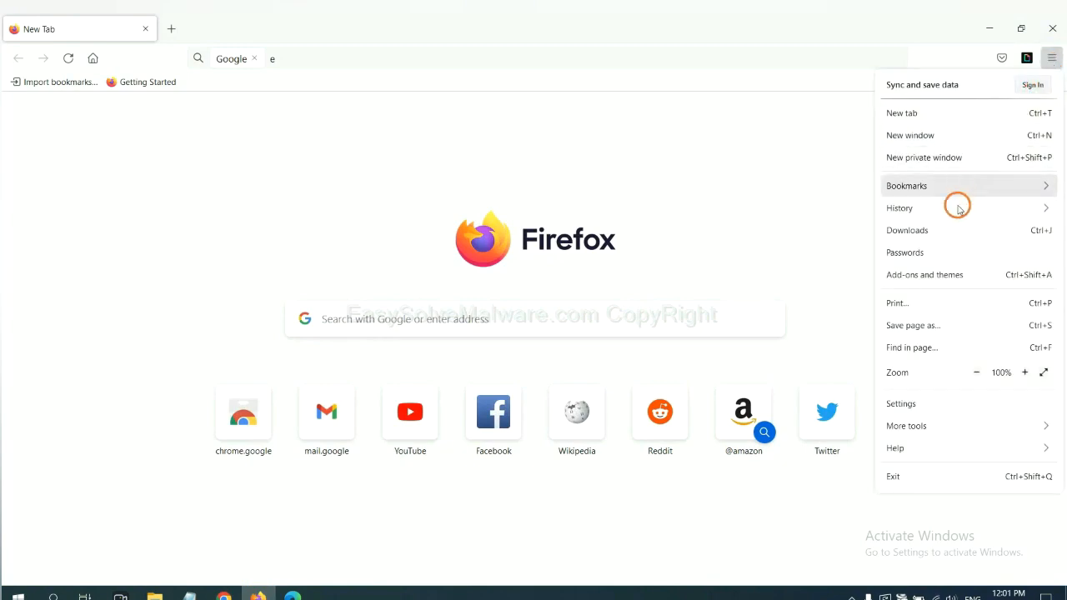
pyautogui.moveTo(924, 274)
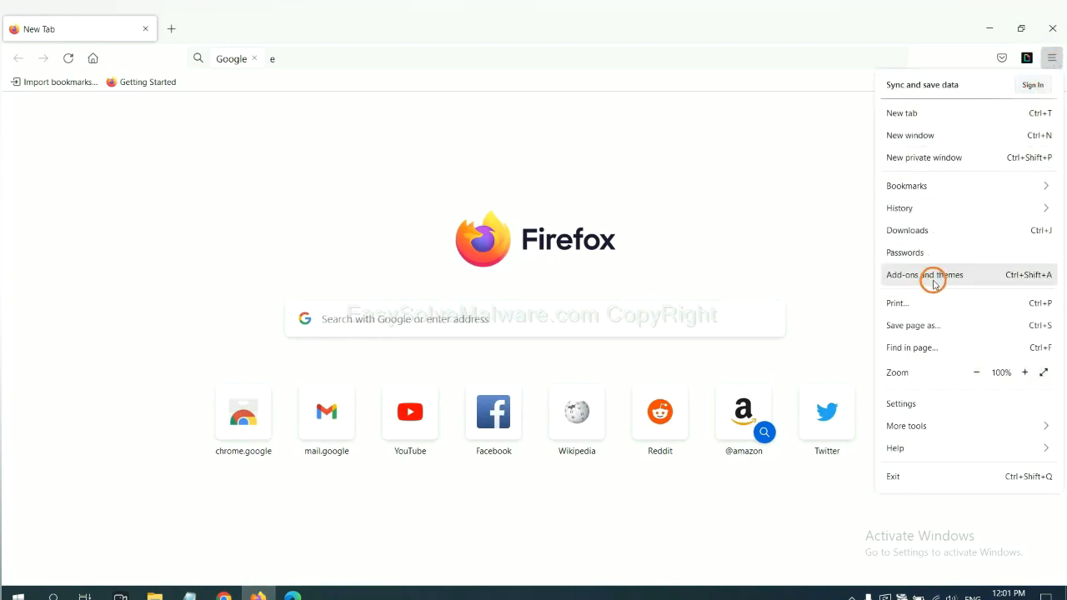
pyautogui.click(924, 273)
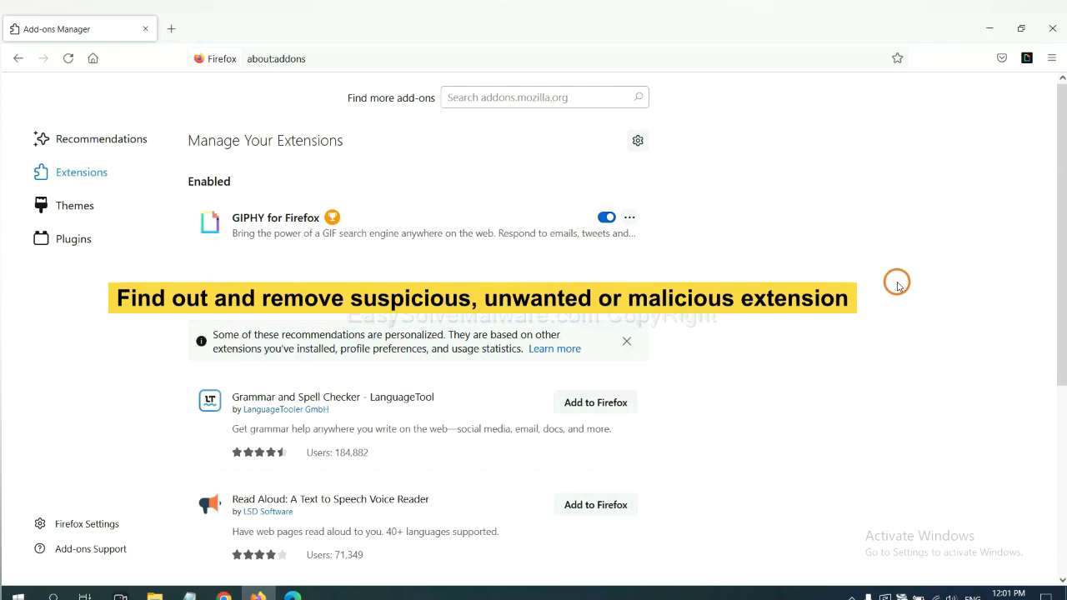
pyautogui.click(630, 216)
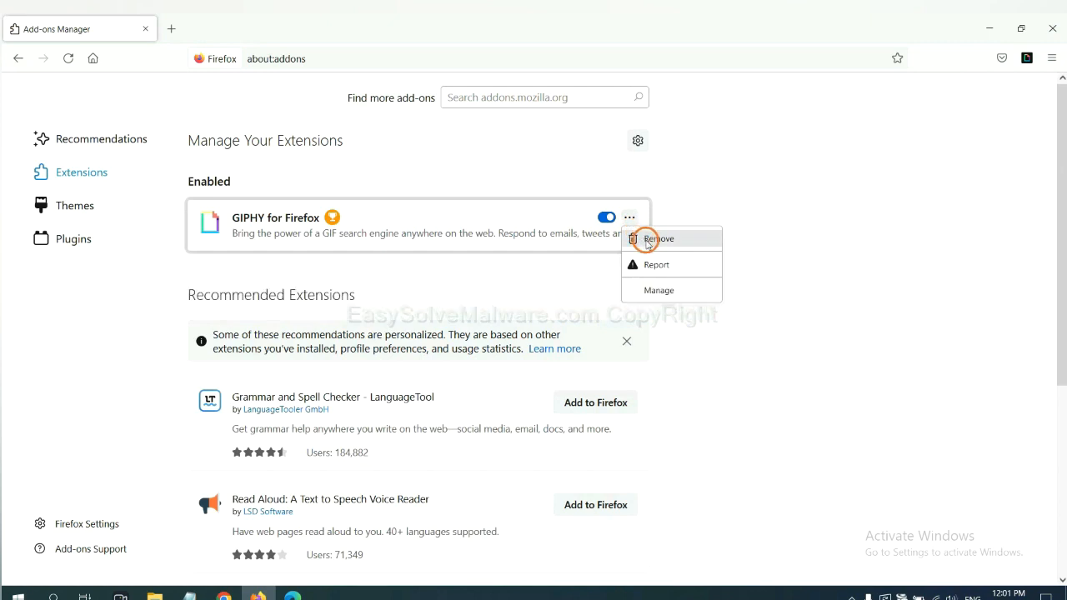
pyautogui.click(658, 238)
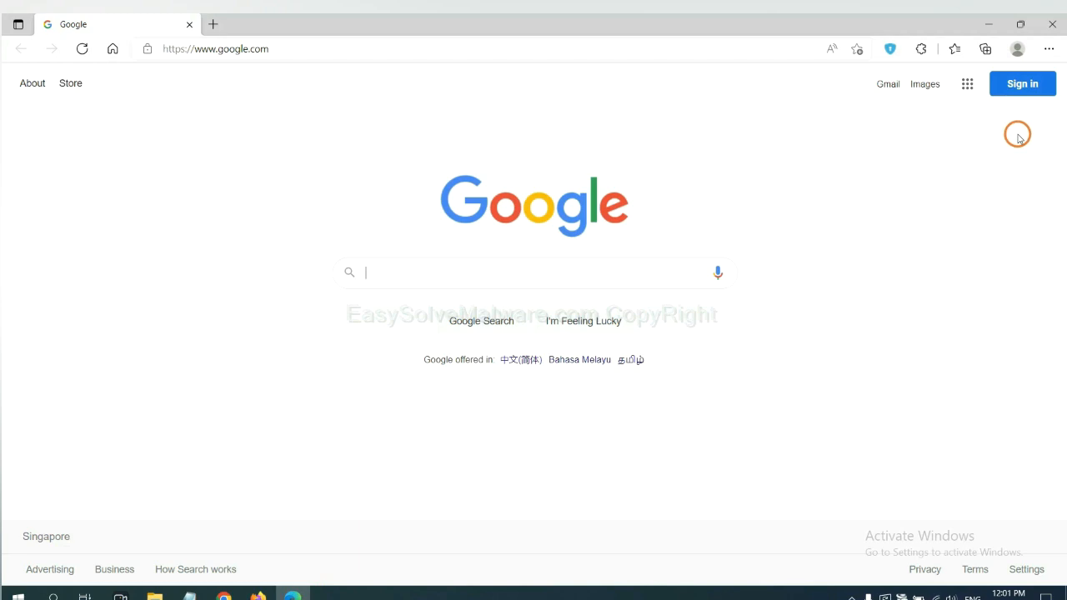
# Remove the AnVpn Free Fast VPN Proxy extension from Edge's extensions page
pyautogui.click(1049, 49)
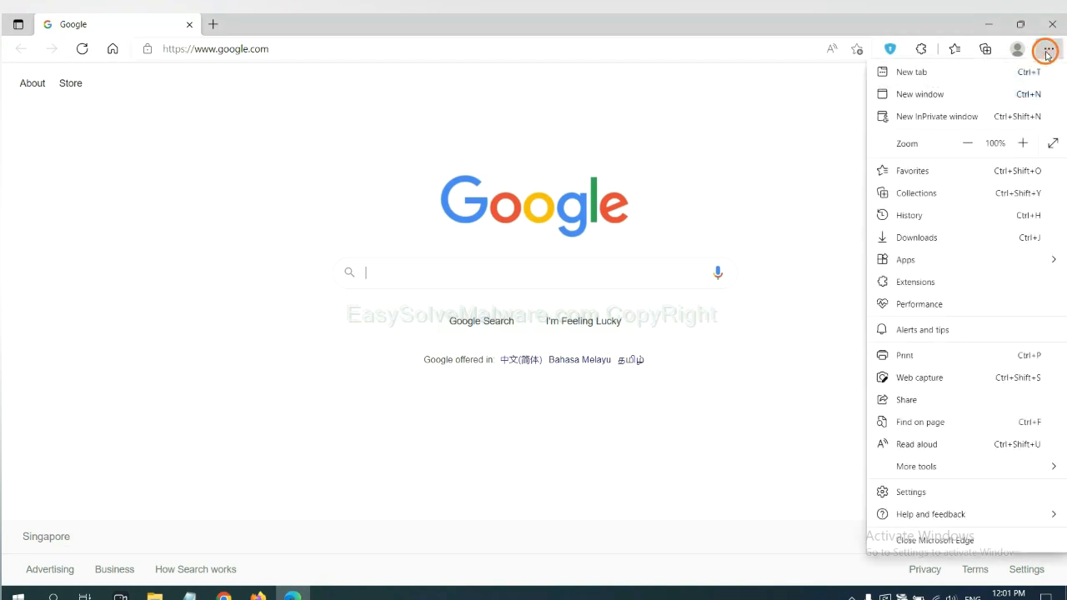
pyautogui.moveTo(914, 282)
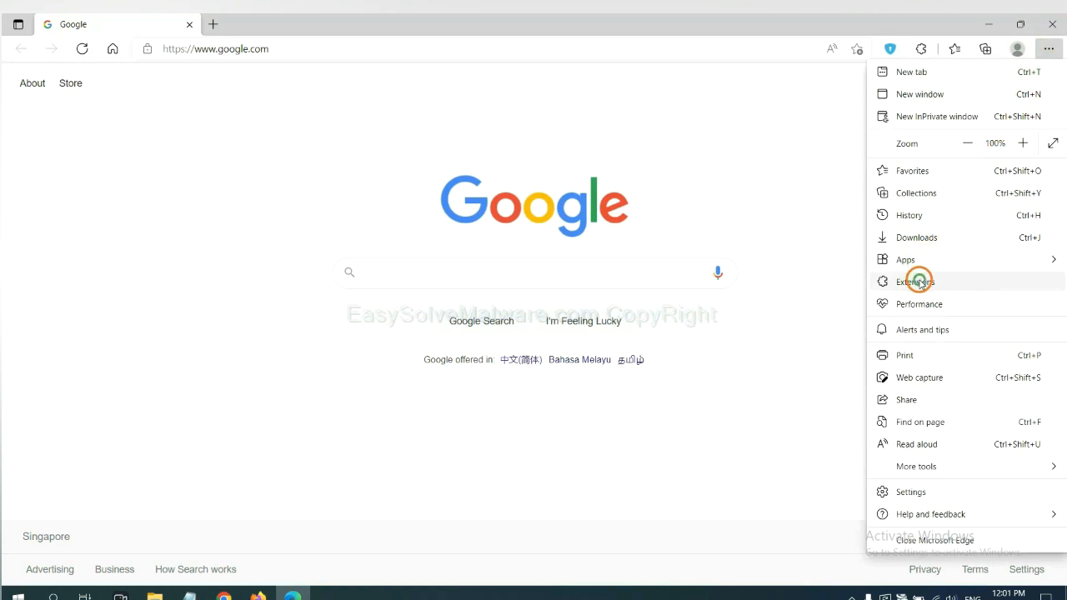
pyautogui.click(914, 281)
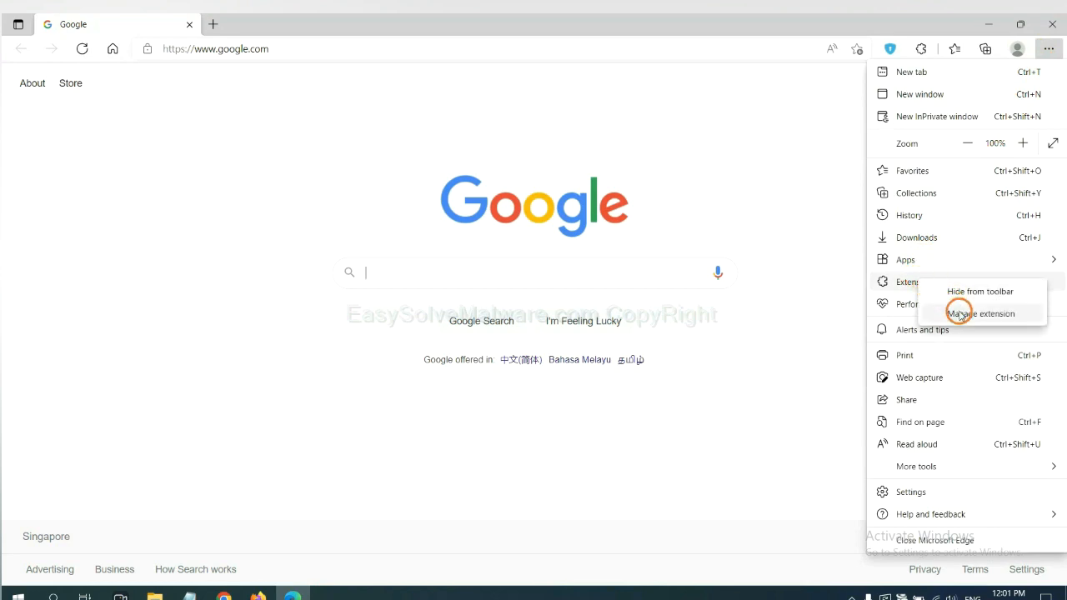
pyautogui.click(981, 314)
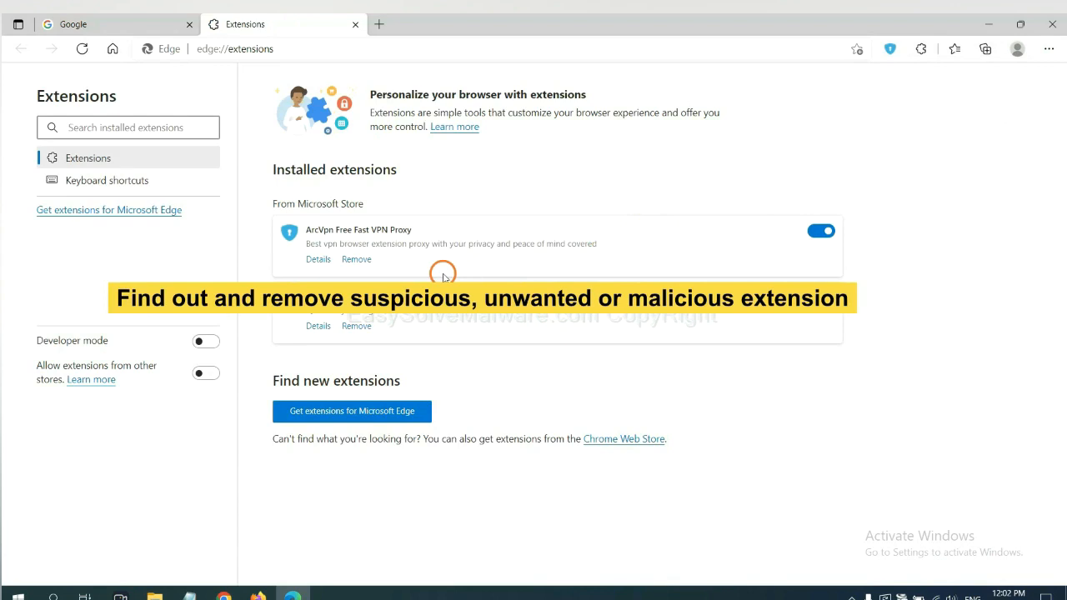
pyautogui.moveTo(445, 272)
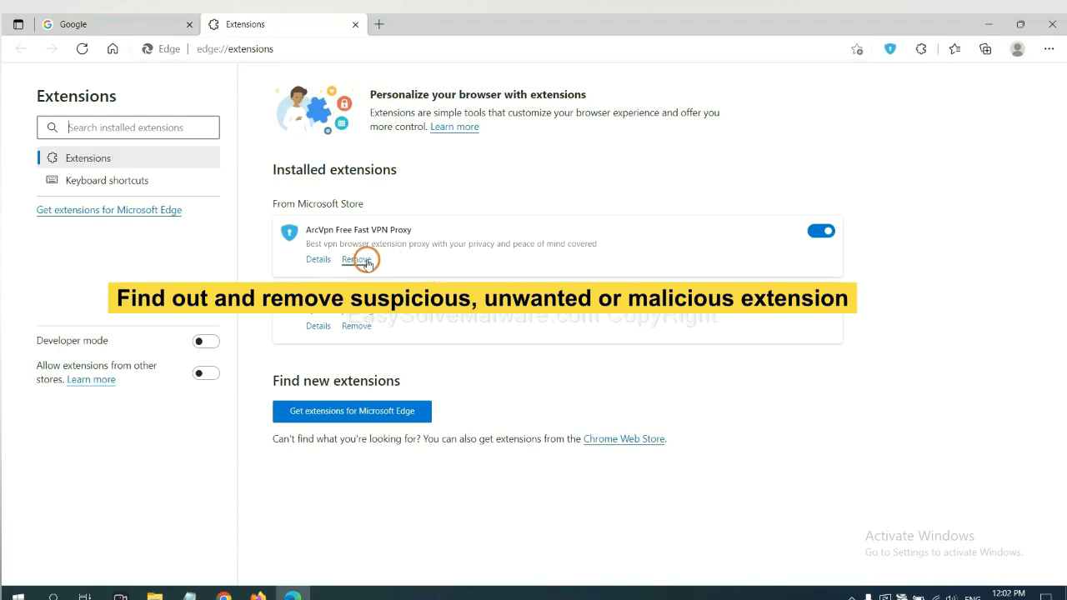
pyautogui.click(357, 258)
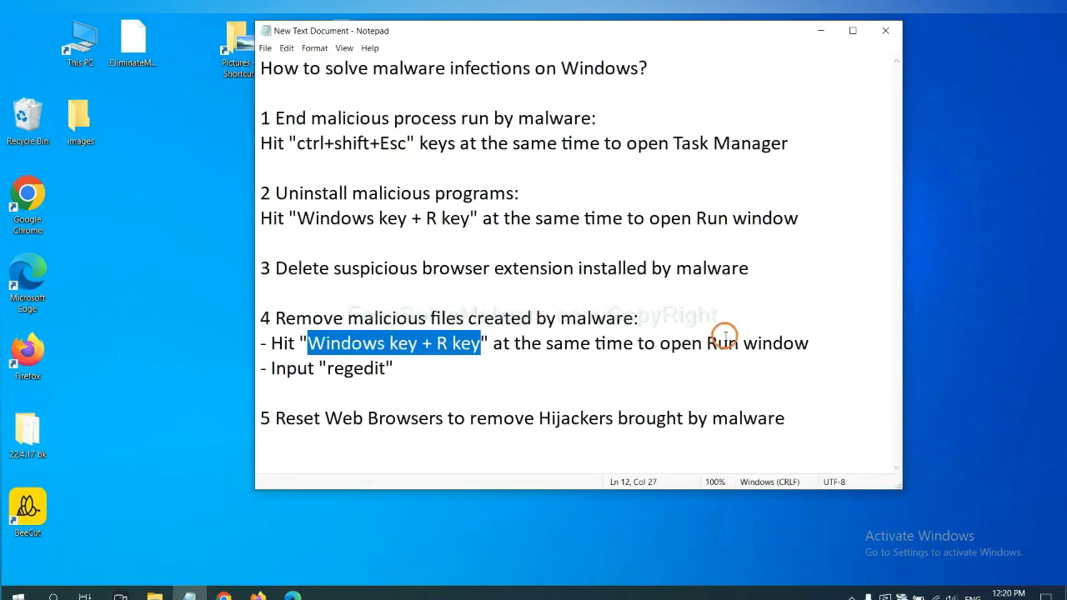
# Review the 'Windows key + R key' line in the regedit step and bring up the Run window
pyautogui.click(472, 344)
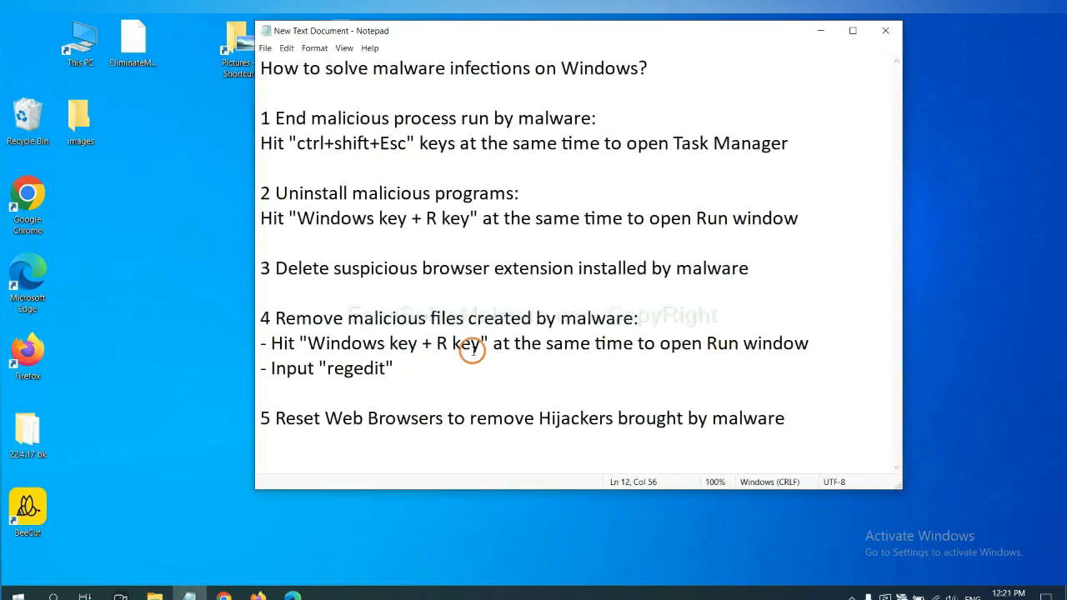
pyautogui.moveTo(463, 317)
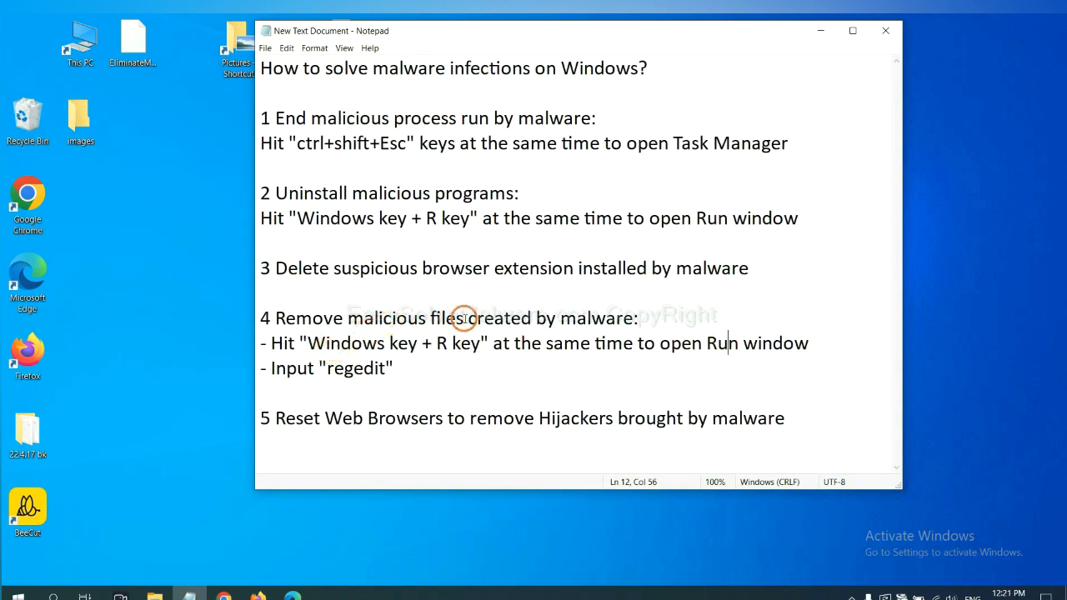
pyautogui.moveTo(277, 342)
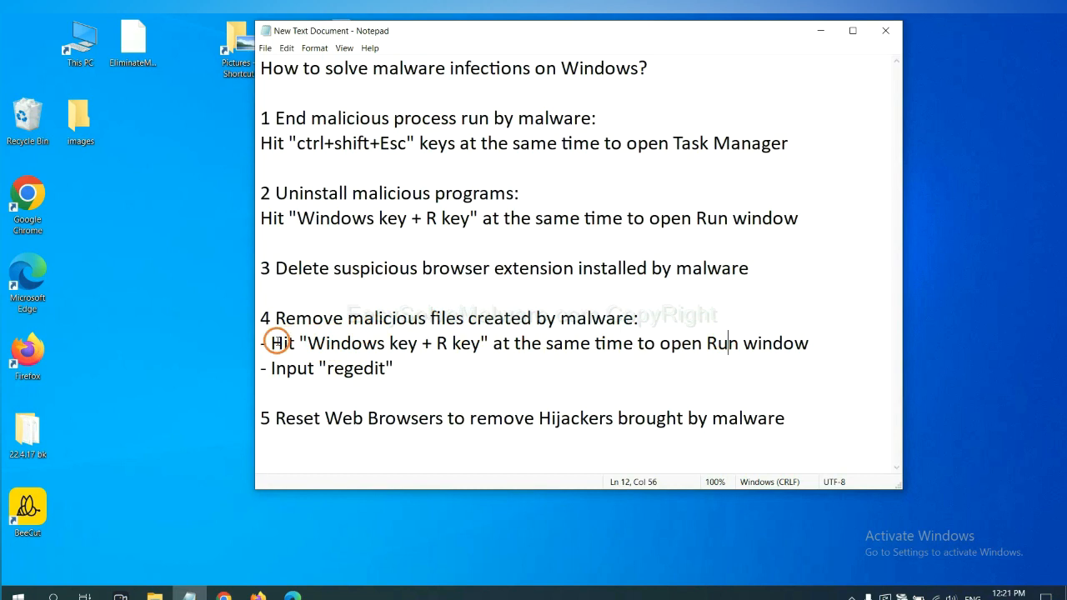
pyautogui.moveTo(270, 343); pyautogui.dragTo(570, 343)
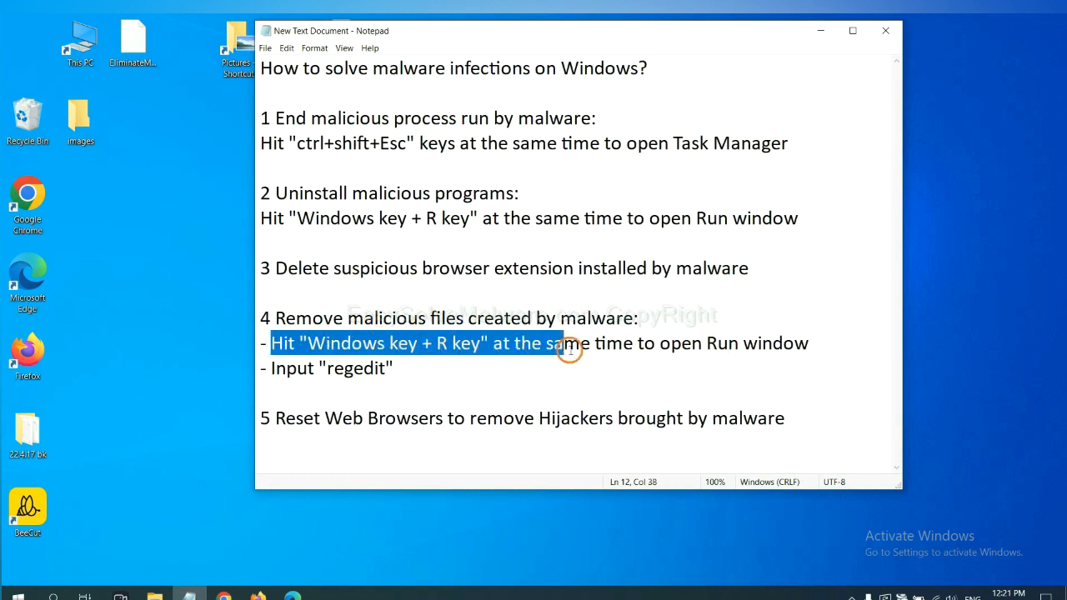
pyautogui.click(620, 343)
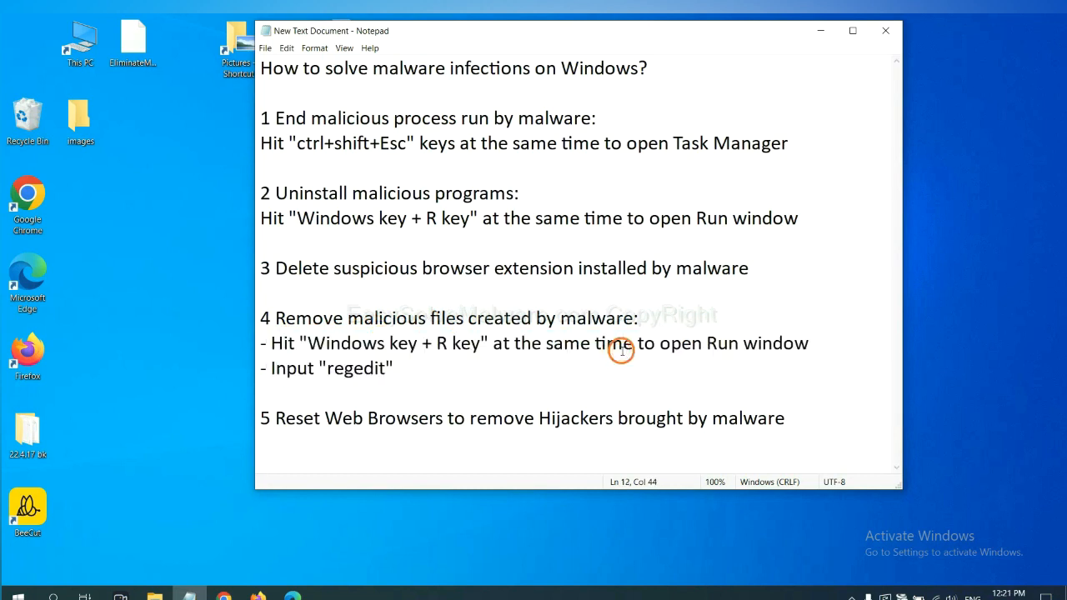
pyautogui.press('win+r')
pyautogui.write('regedit')
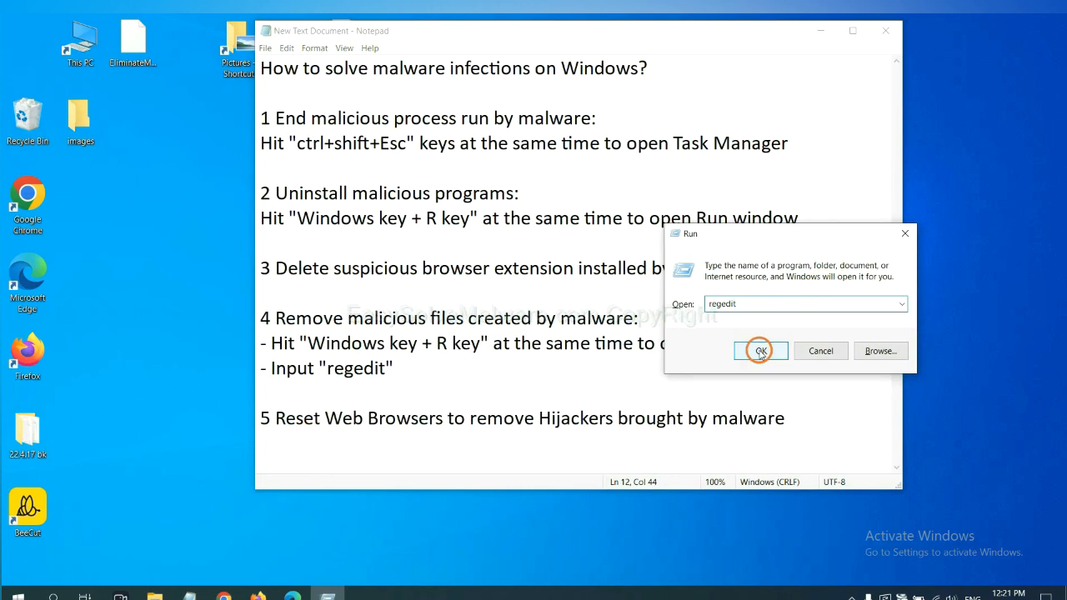
# Launch regedit and run Edit > Find for the malware name across keys, values and data
pyautogui.click(760, 350)
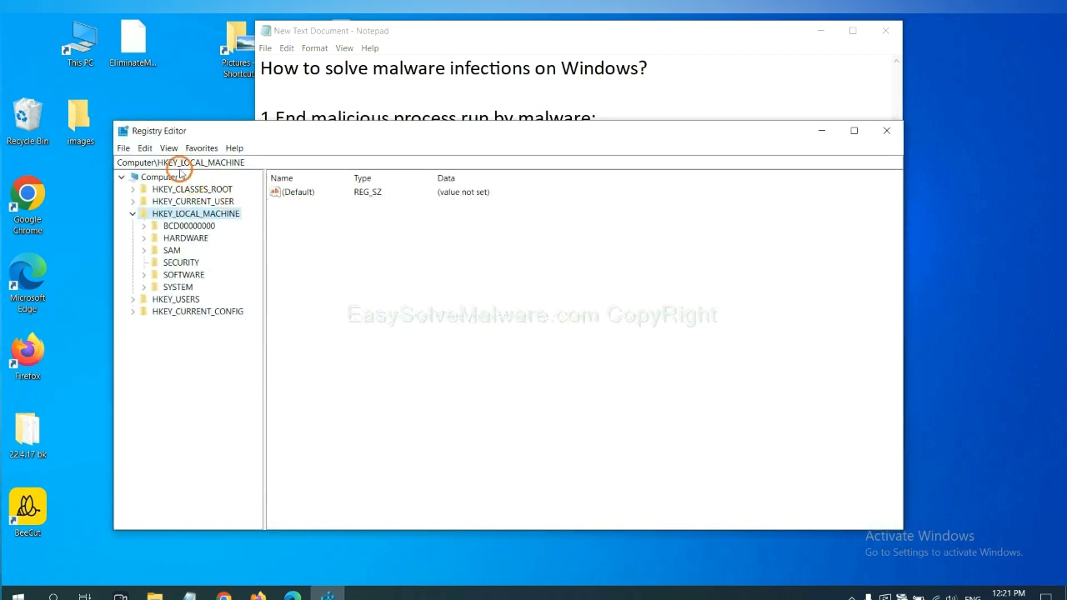
pyautogui.moveTo(147, 146)
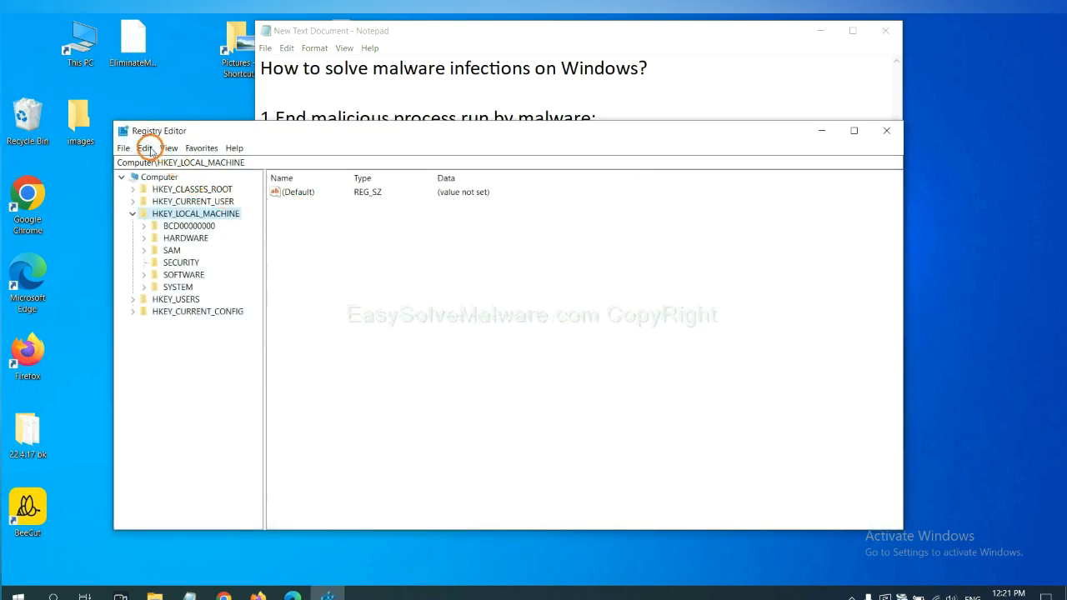
pyautogui.click(145, 147)
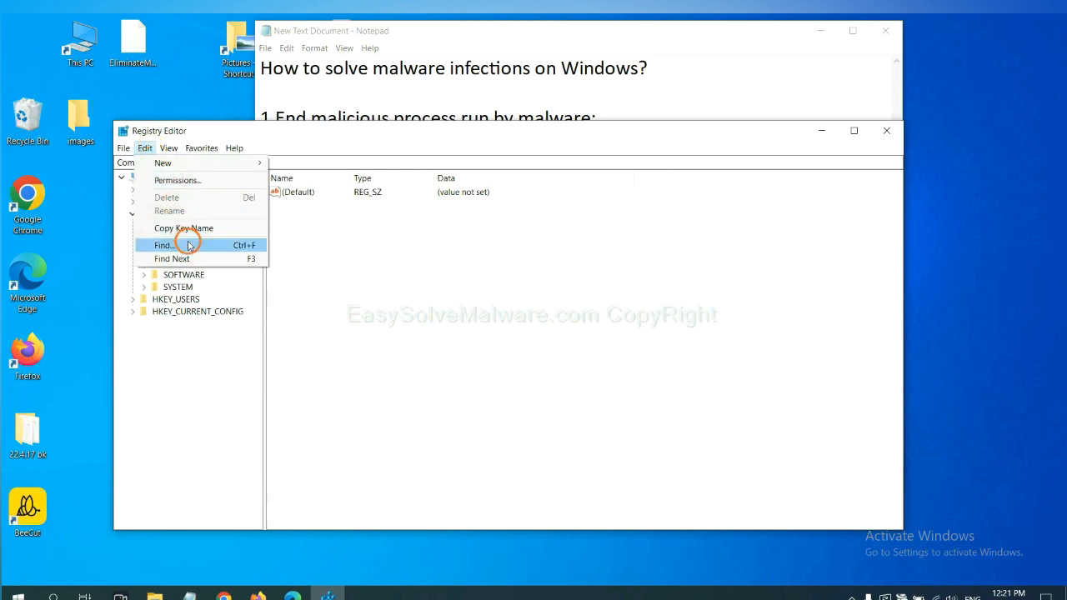
pyautogui.click(164, 244)
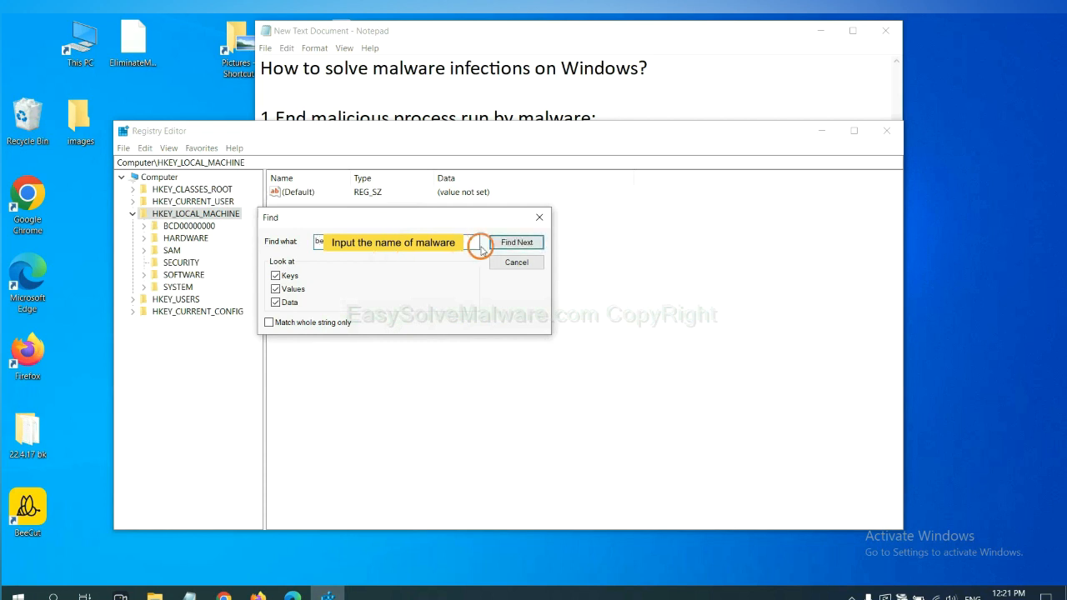
pyautogui.click(517, 241)
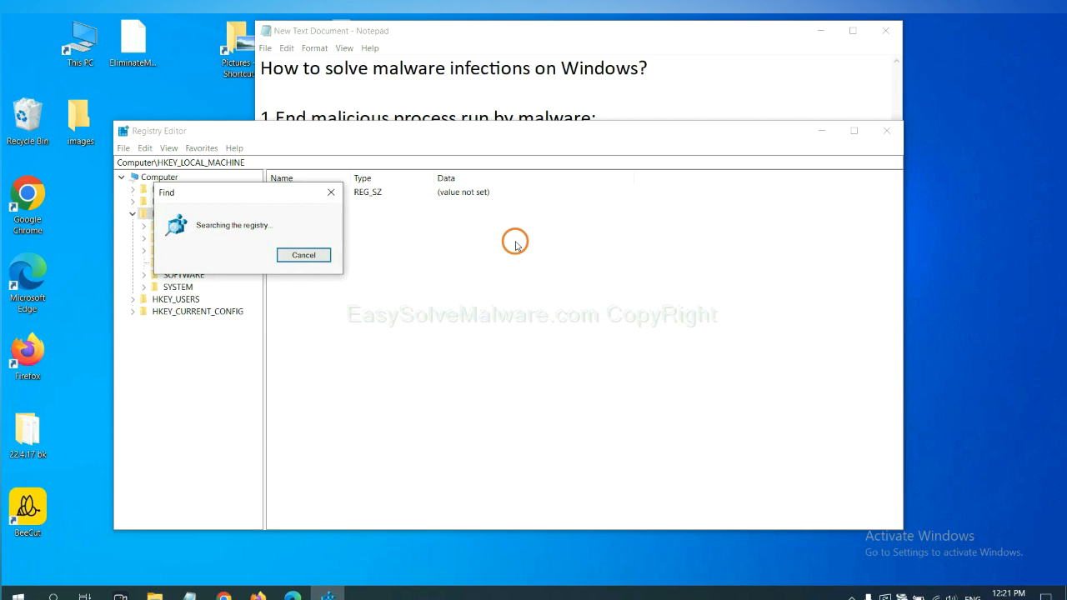
pyautogui.moveTo(260, 185)
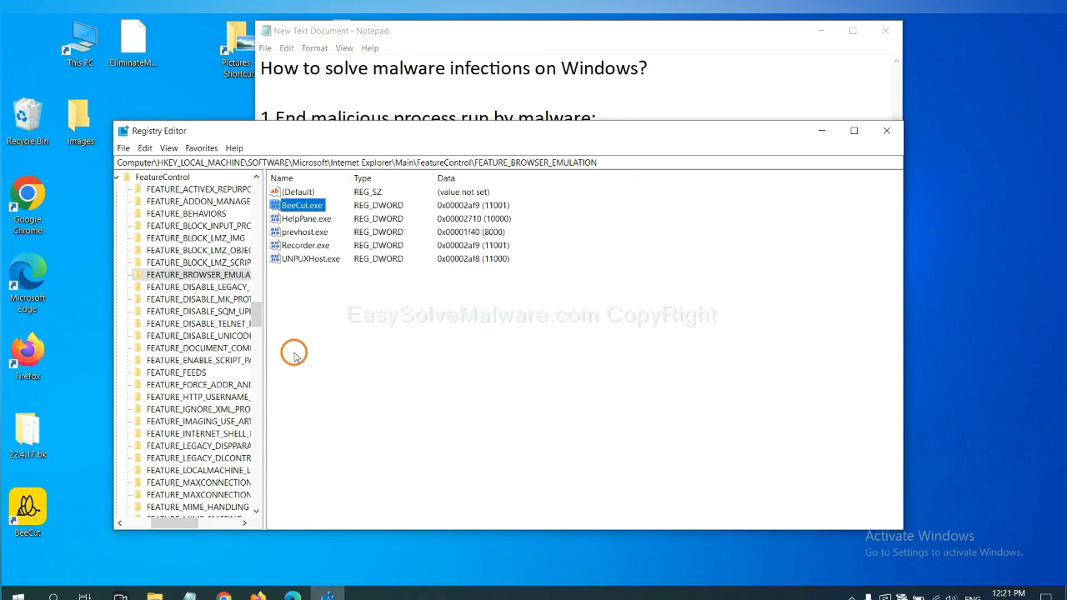
# Select the found FEATURE_BROWSER_EMULATION key and bring up its context actions
pyautogui.click(199, 273)
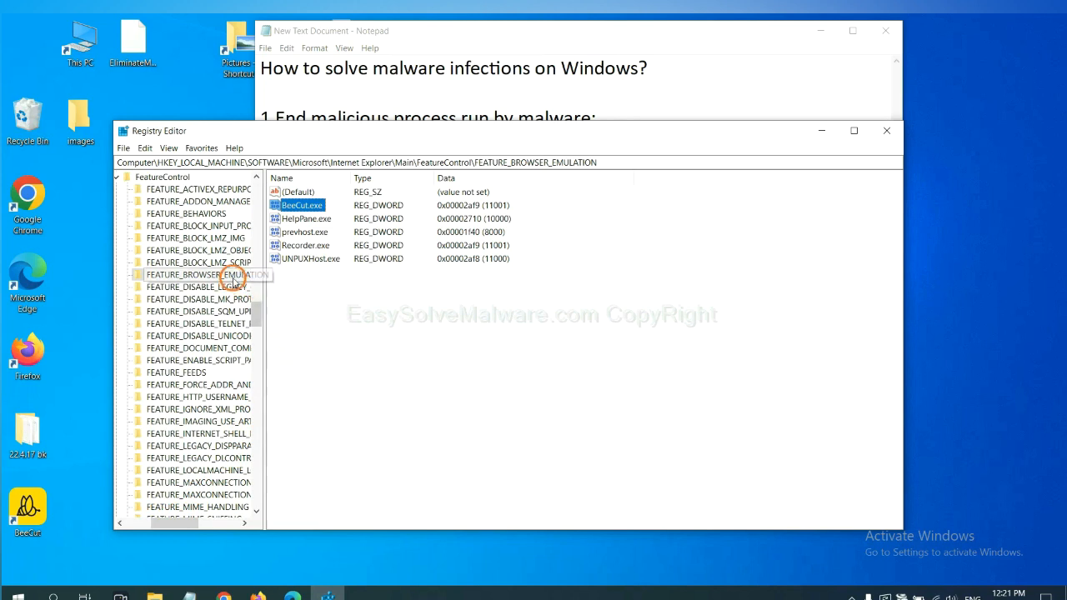
pyautogui.rightClick(200, 273)
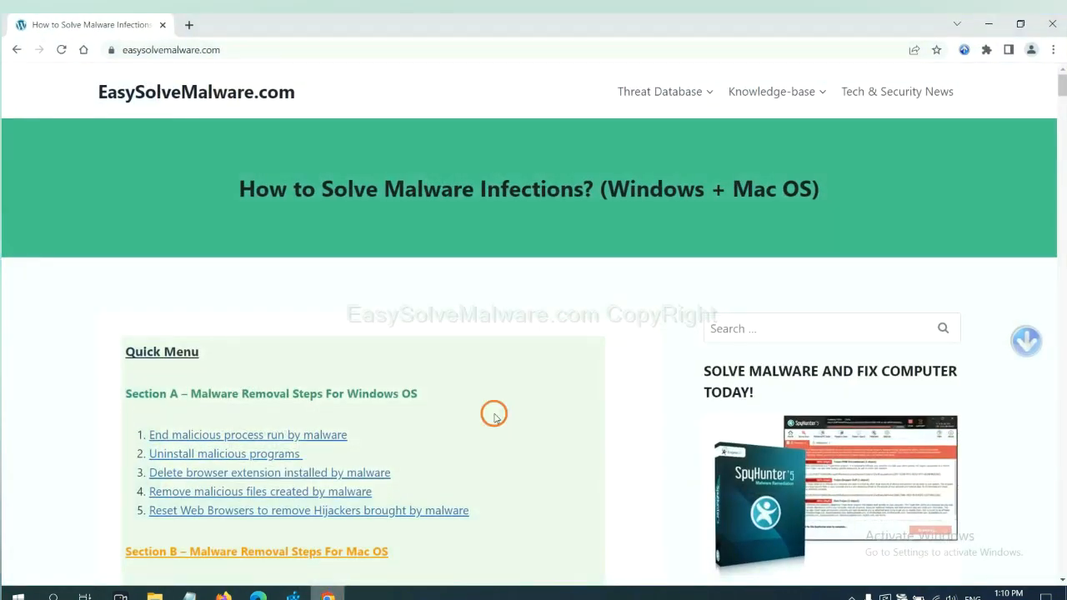
# Scroll the EasySolveMalware guide to its Quick Menu and Section A removal steps
pyautogui.scroll(-3)
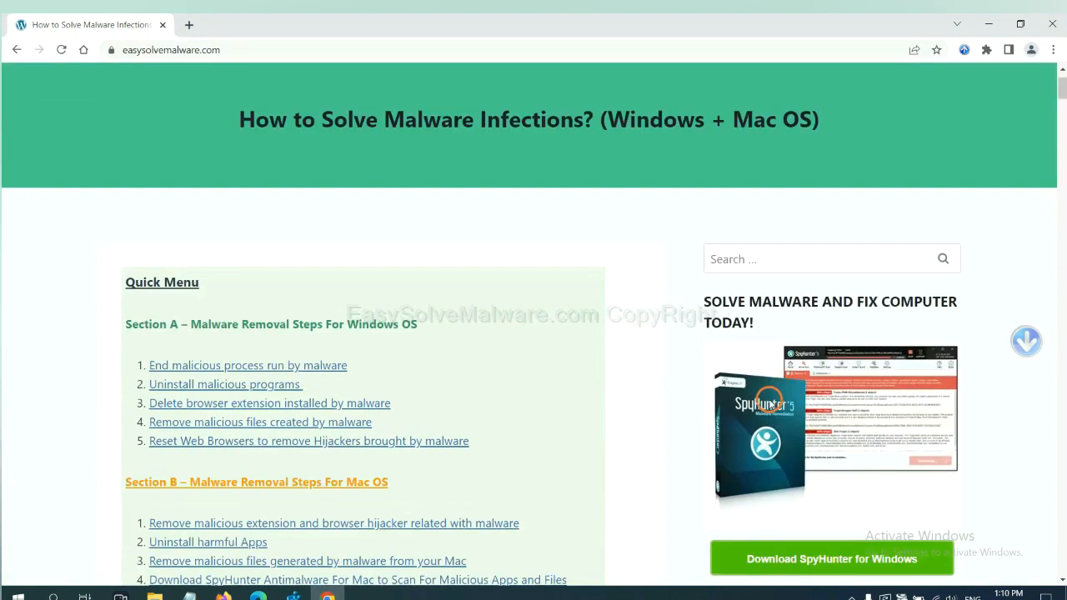
pyautogui.scroll(3)
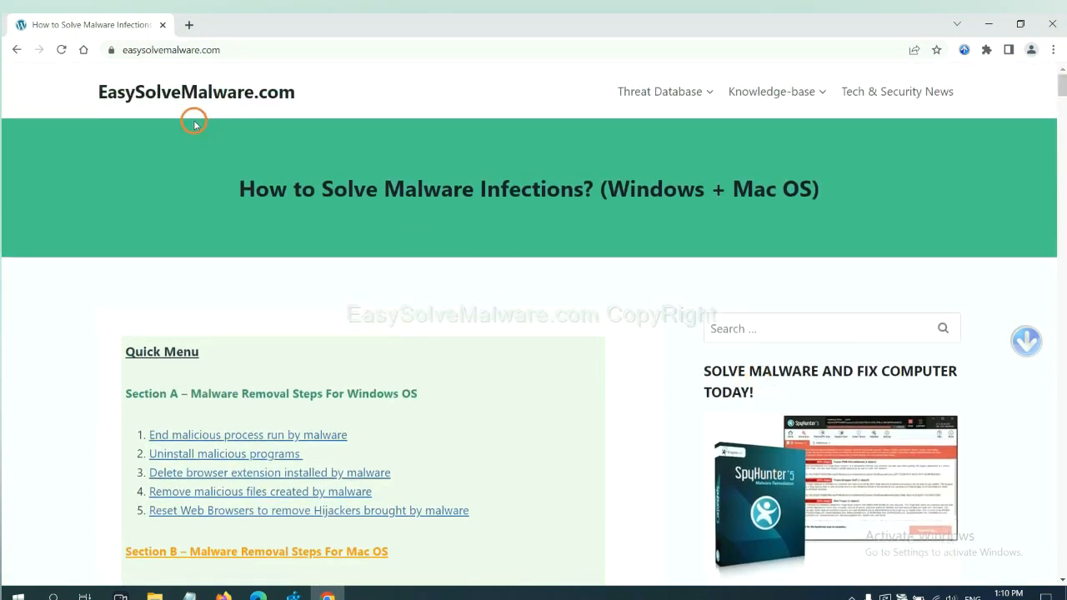
pyautogui.moveTo(767, 227)
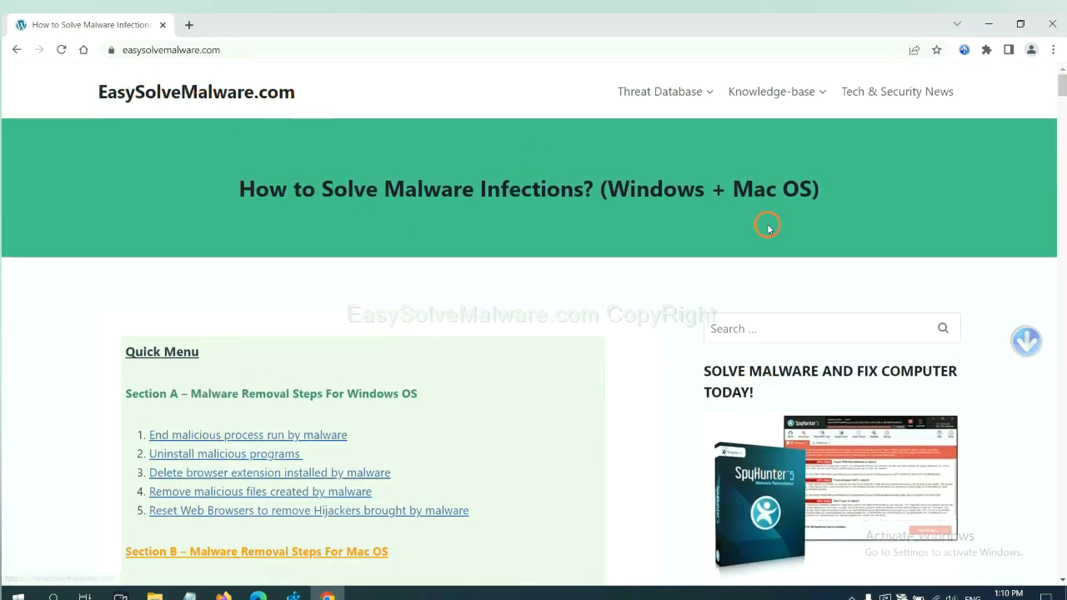
pyautogui.scroll(-3)
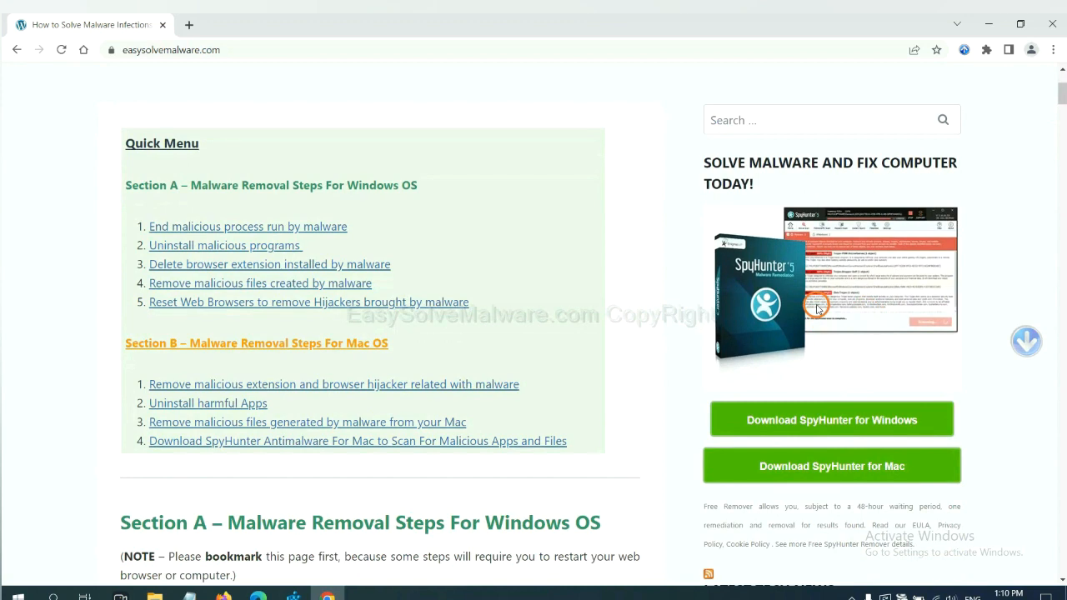
pyautogui.moveTo(820, 394)
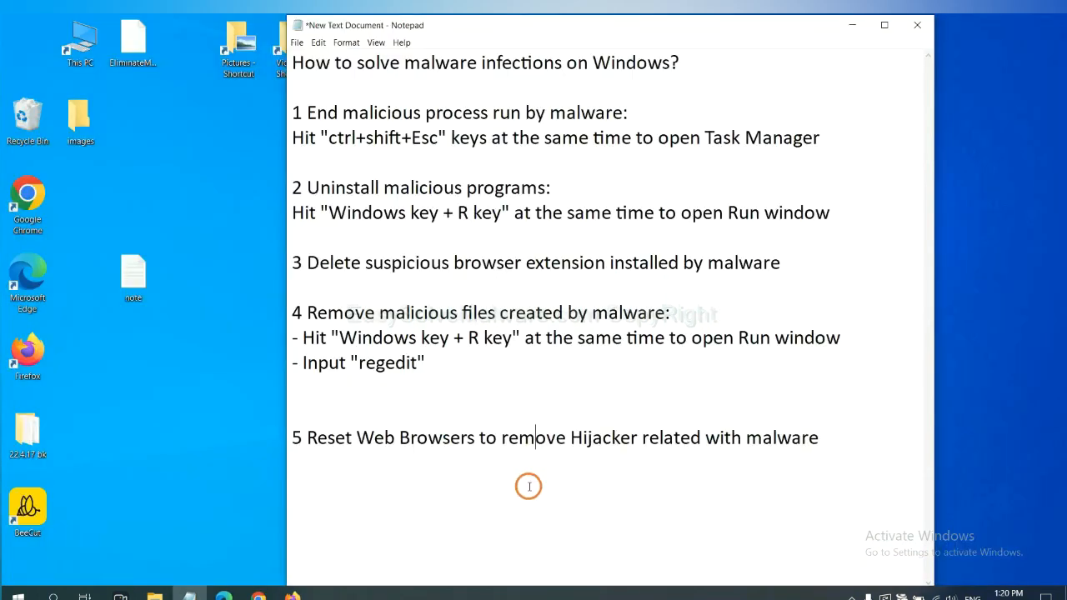
pyautogui.moveTo(440, 470)
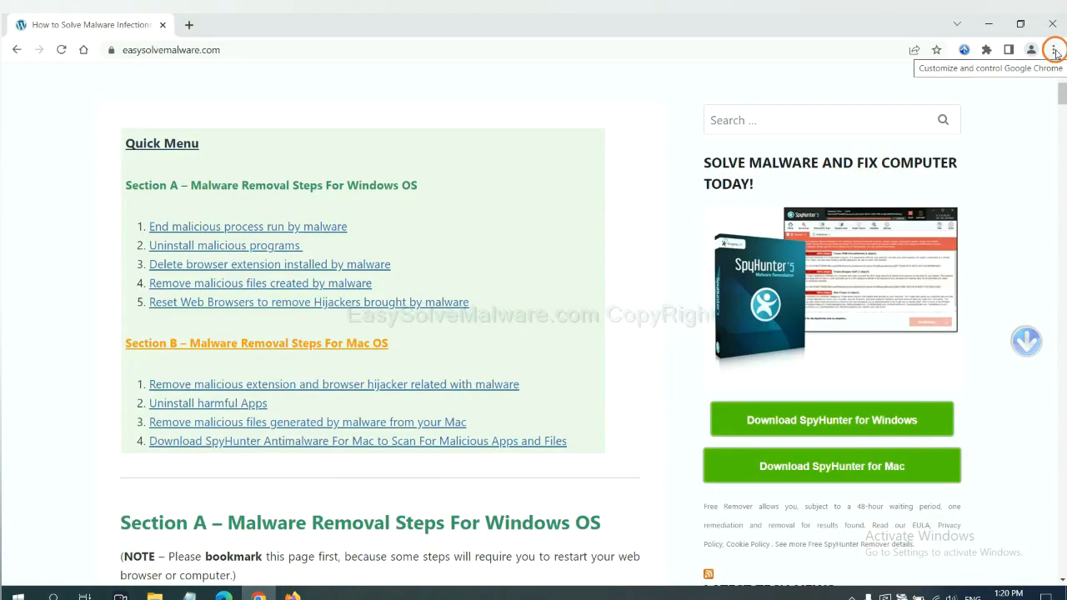
# In Chrome settings, search 'reset' and restore settings to their original defaults
pyautogui.click(1054, 50)
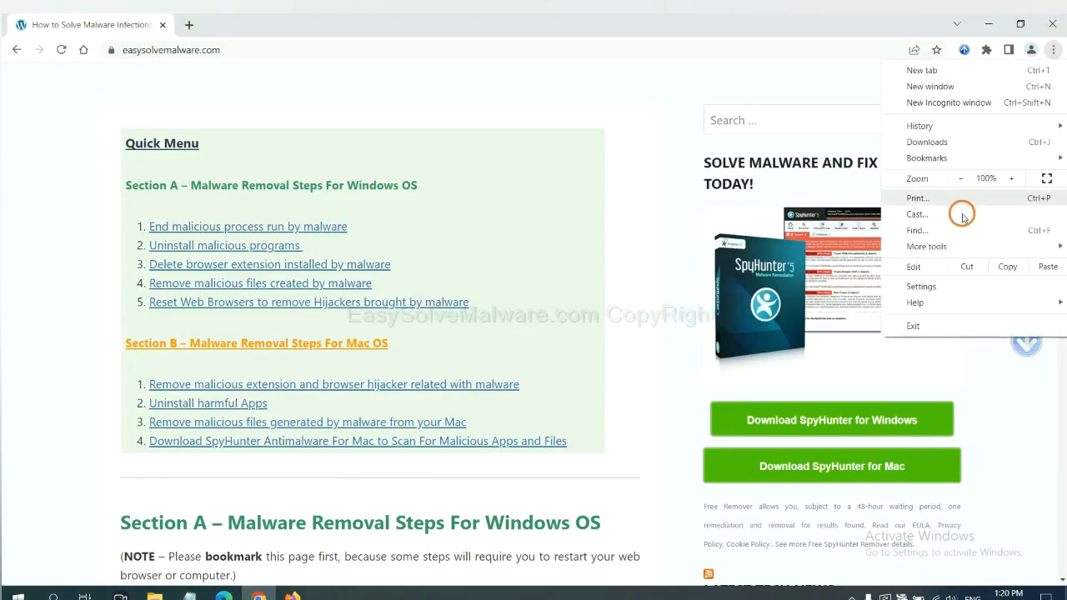
pyautogui.click(920, 286)
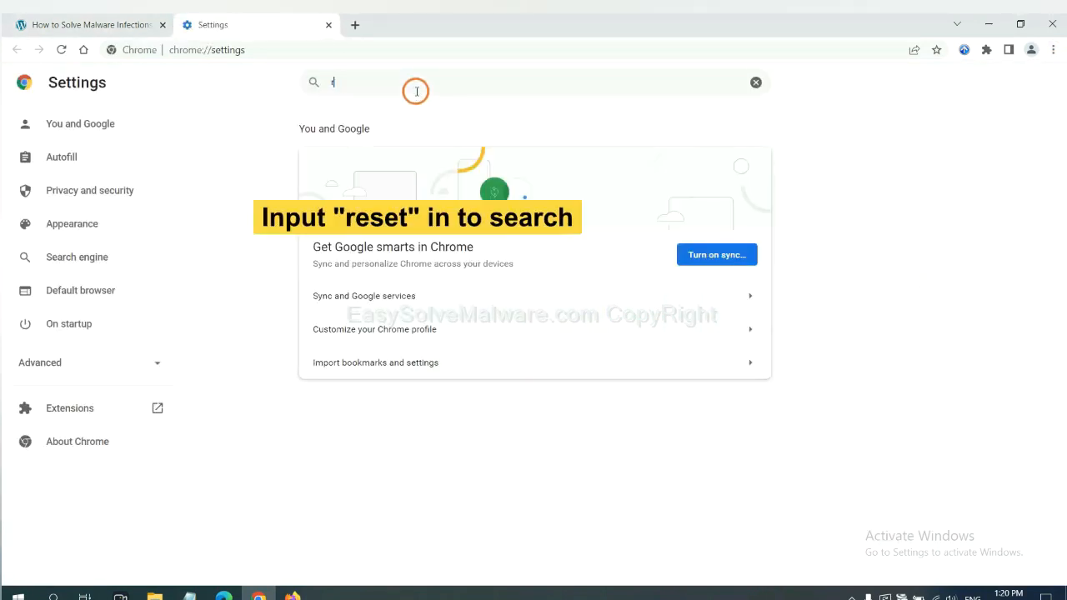
pyautogui.write('reset')
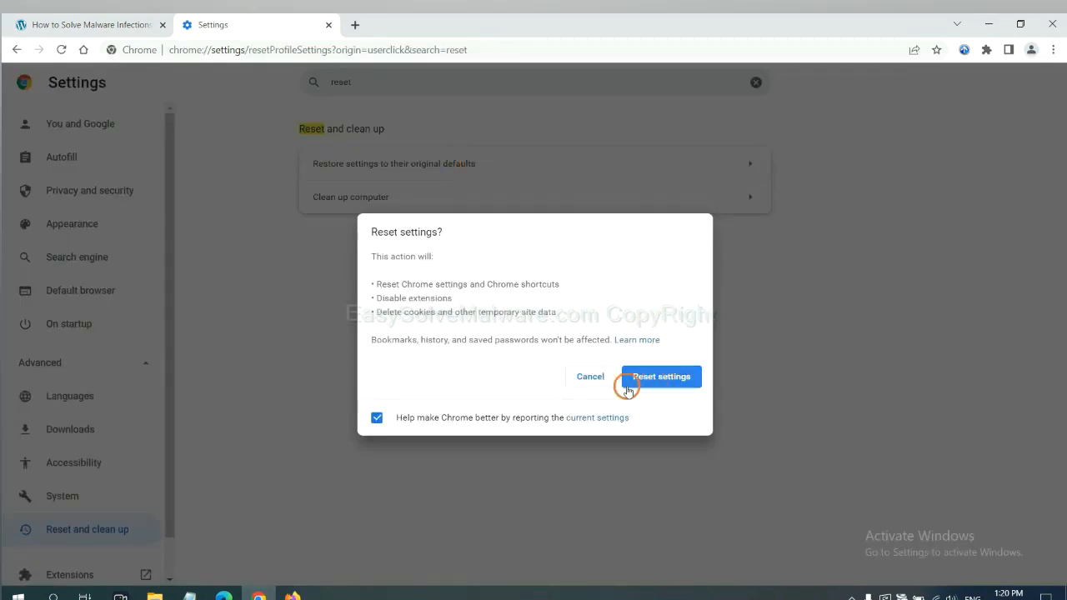
pyautogui.click(297, 594)
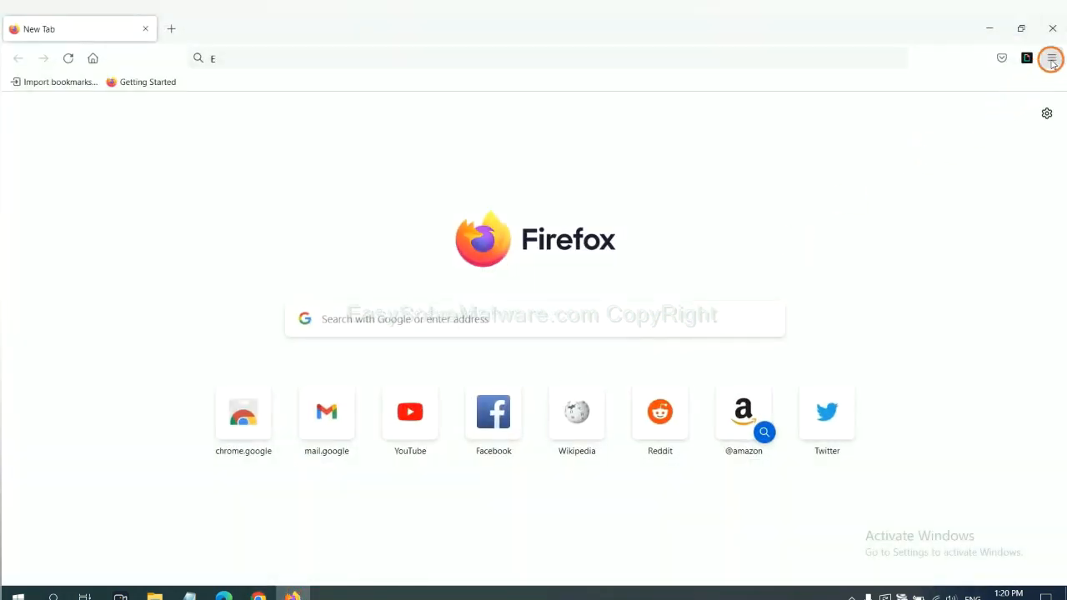
# Reach Firefox's More troubleshooting information page via Help and start Refresh Firefox
pyautogui.click(1050, 57)
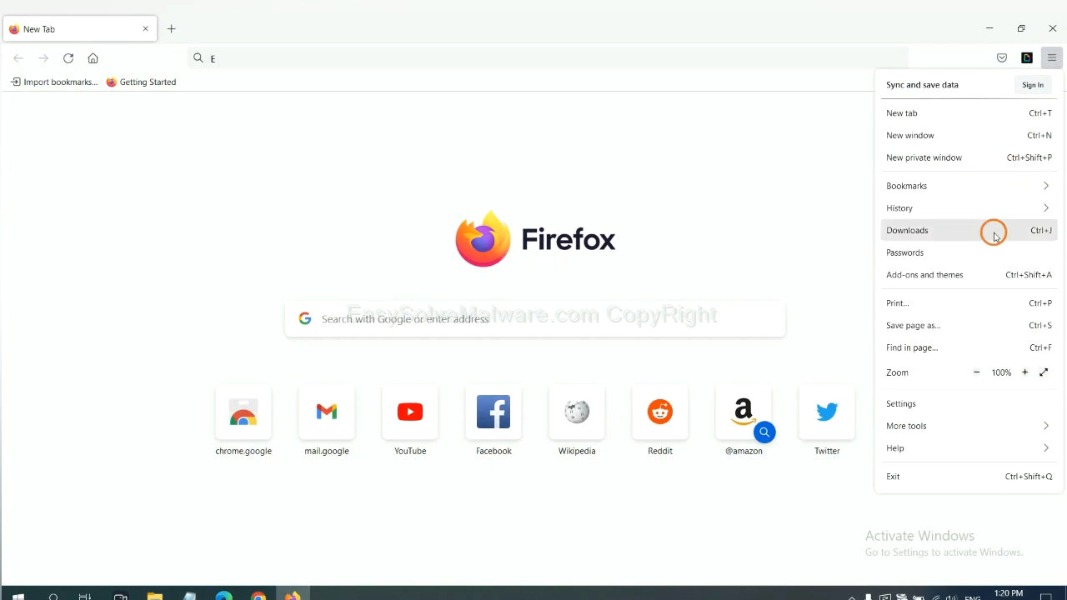
pyautogui.moveTo(920, 447)
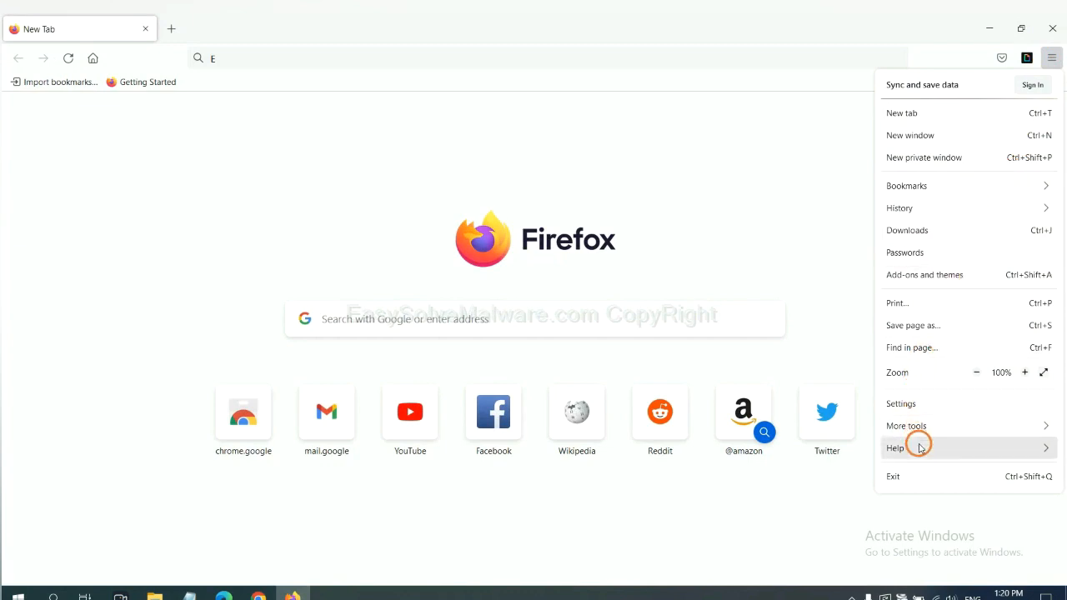
pyautogui.click(894, 447)
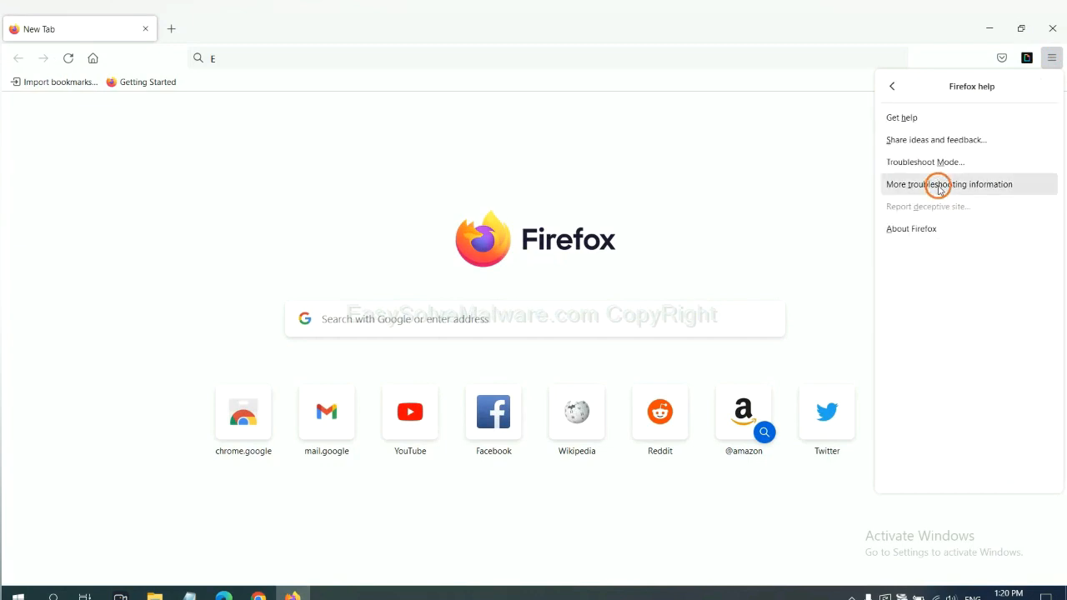
pyautogui.click(948, 184)
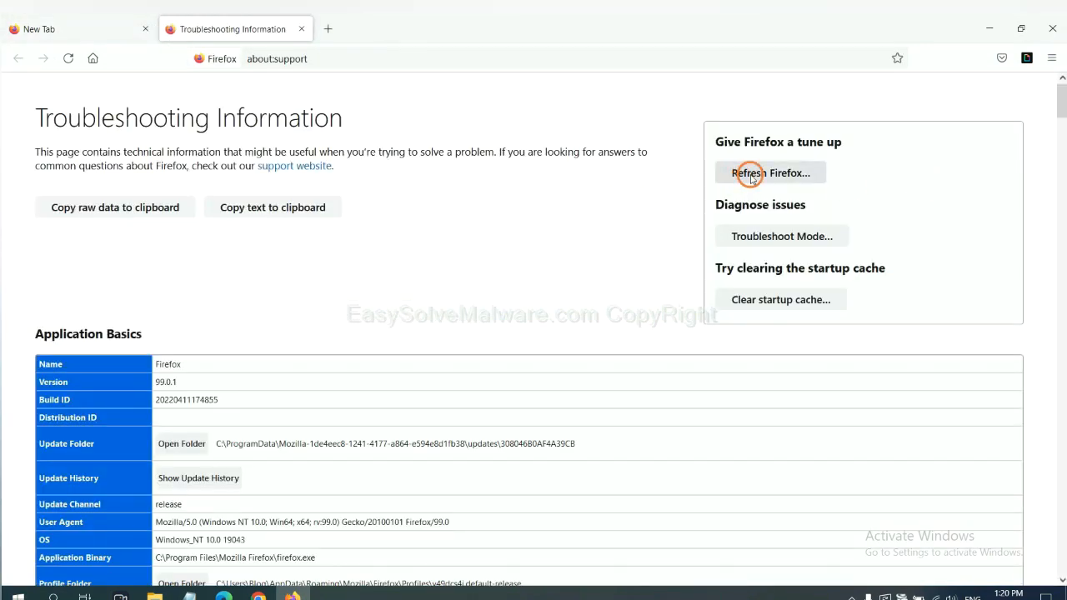
pyautogui.click(770, 172)
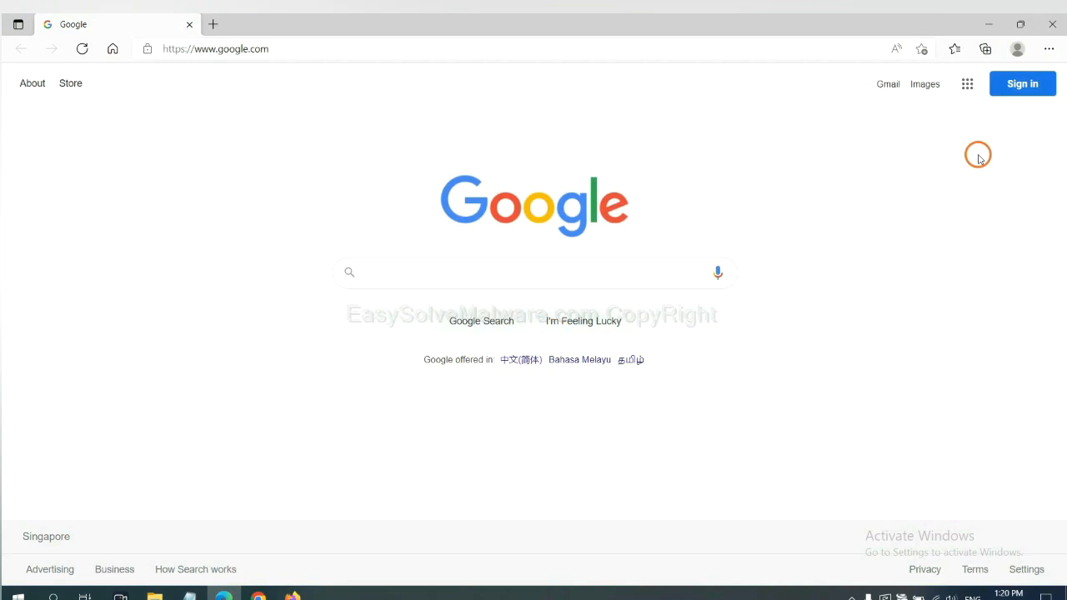
# Go to Edge settings and search 're' for the reset option
pyautogui.click(1049, 48)
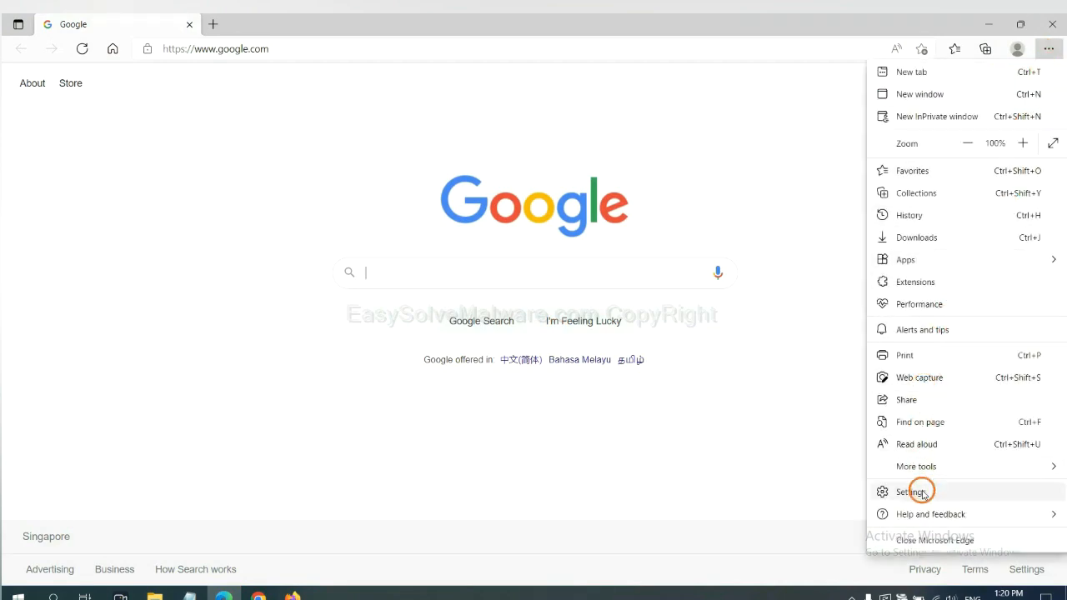
pyautogui.click(910, 492)
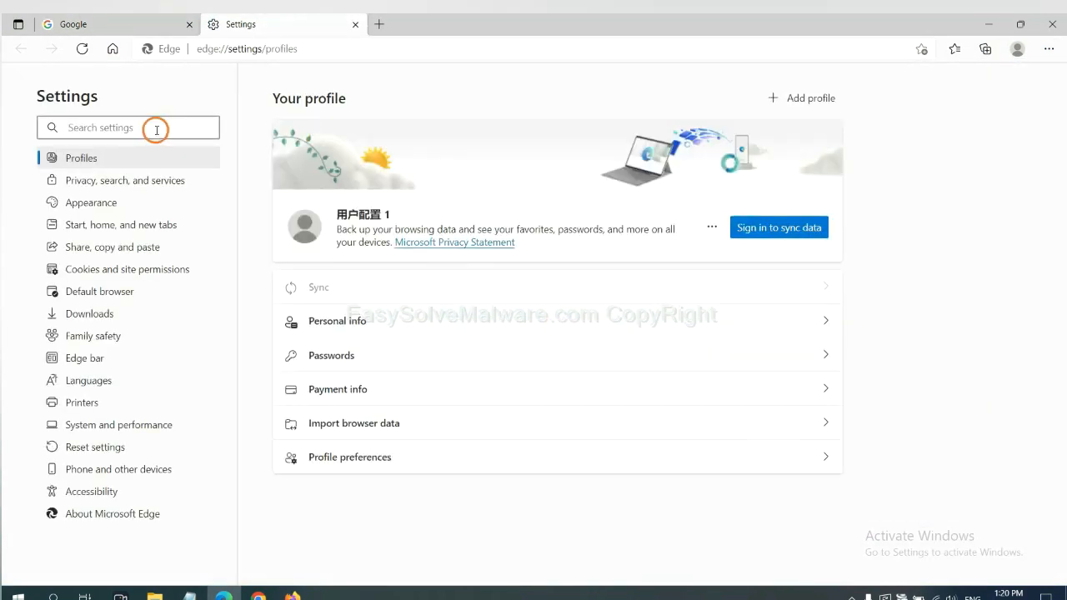
pyautogui.write('re')
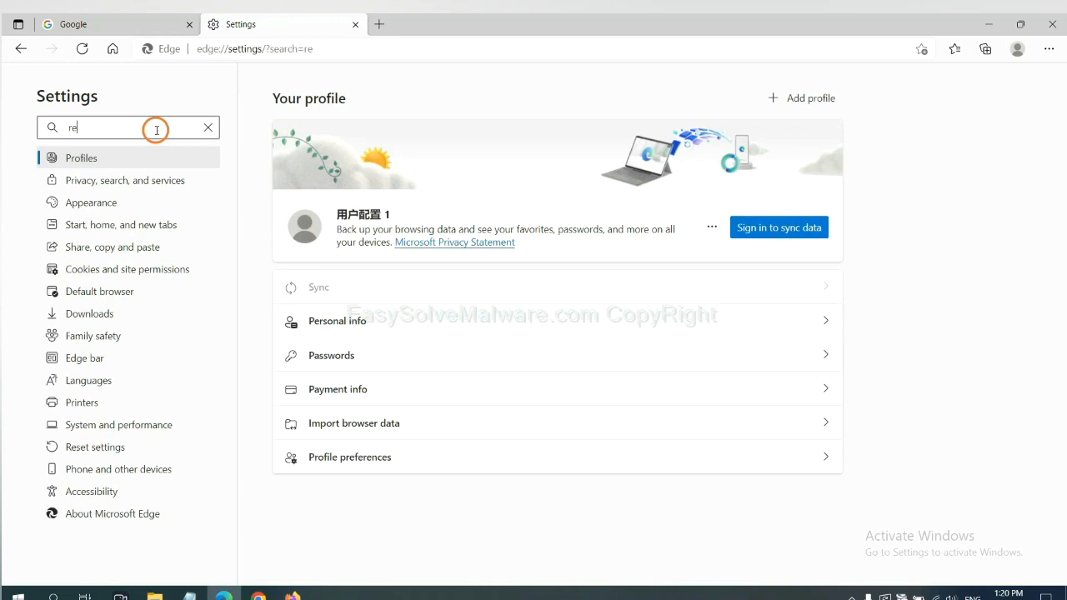